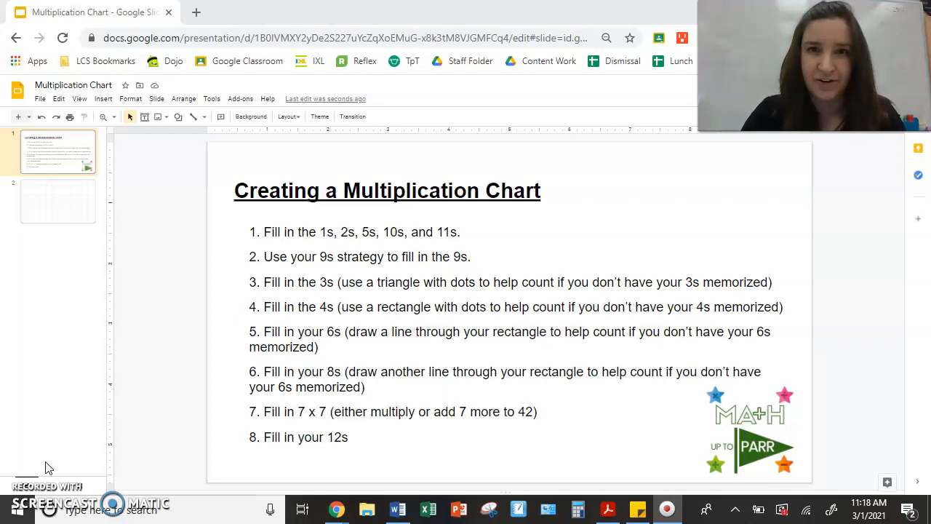
{"action": "mouse_move", "coordinate": [84, 236]}
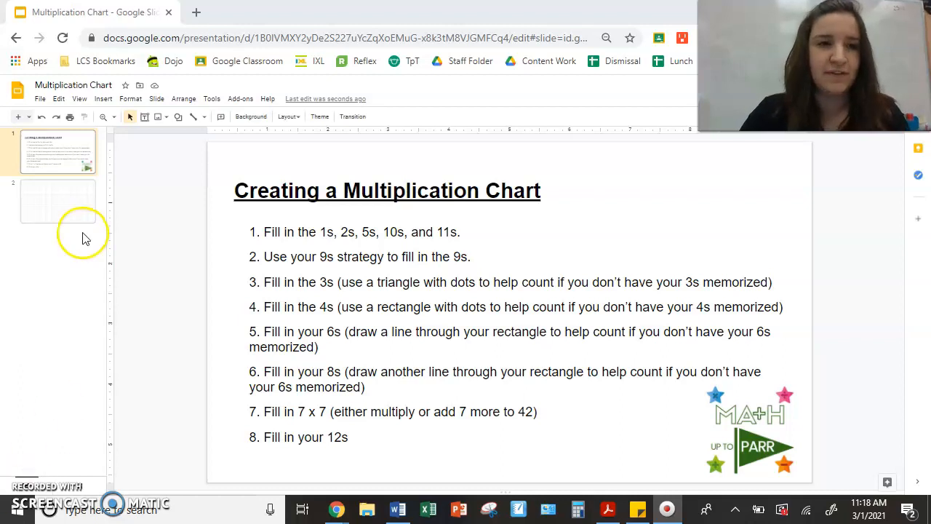
- Review the chart-making instructions, then settle on the blank grid slide
{"action": "left_click", "coordinate": [58, 200]}
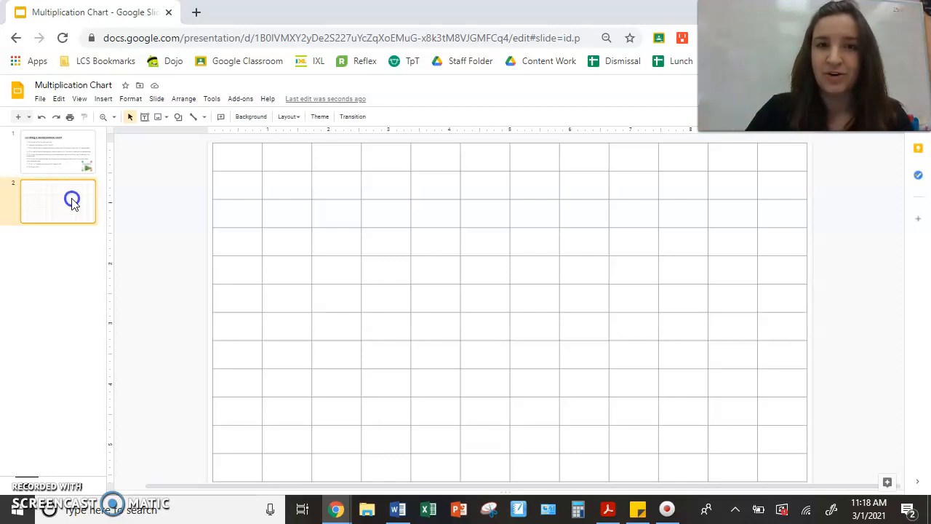
{"action": "left_click", "coordinate": [58, 150]}
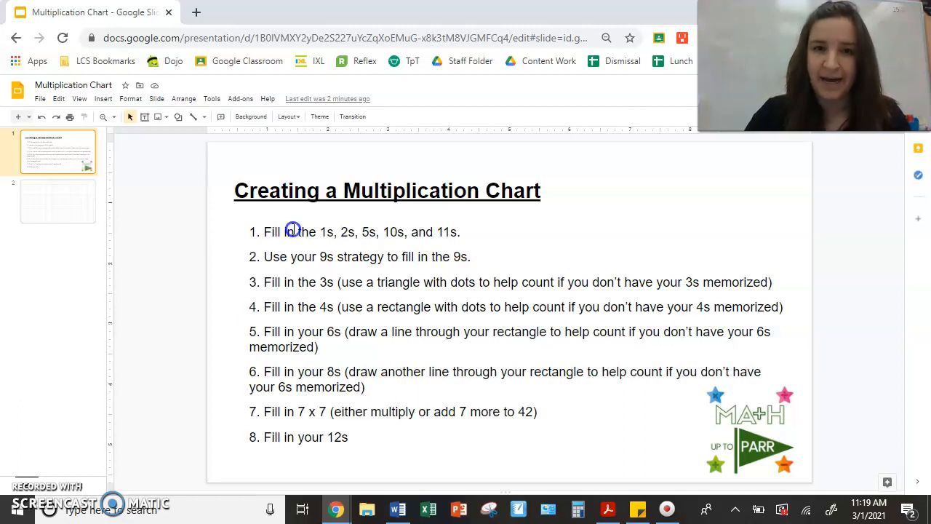
{"action": "mouse_move", "coordinate": [358, 236]}
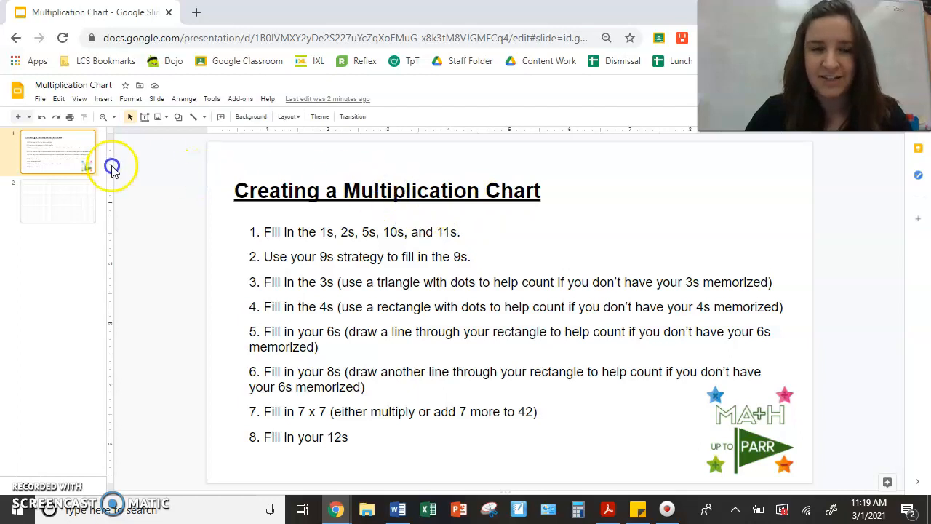
{"action": "left_click", "coordinate": [58, 201]}
{"action": "type", "text": "6"}
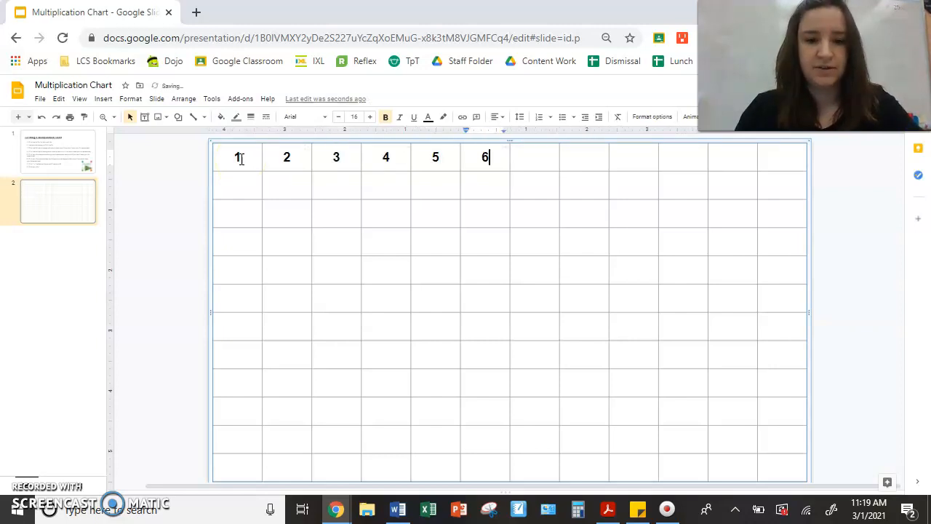
- Number the top row 7 through 12 and the left column 2, 3, 7 as chart headers
{"action": "type", "text": "78"}
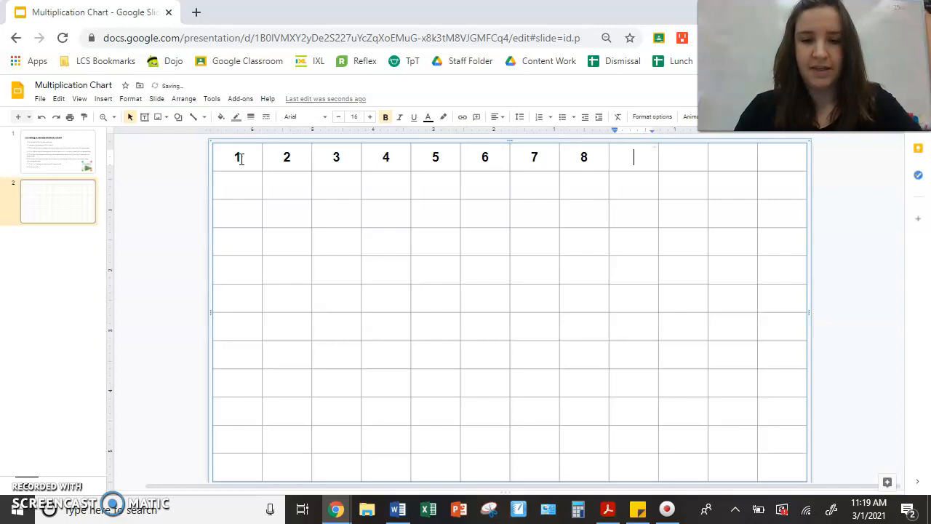
{"action": "type", "text": "9\t10"}
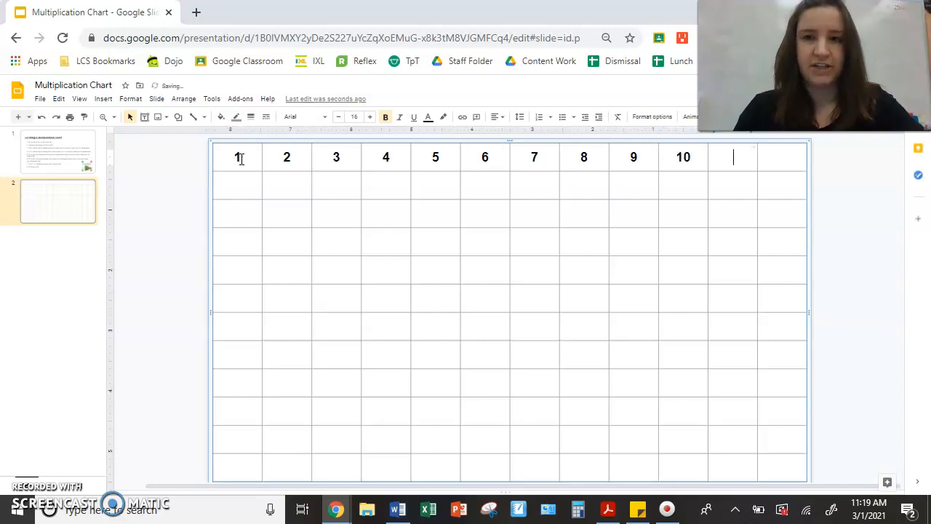
{"action": "type", "text": "11\t12"}
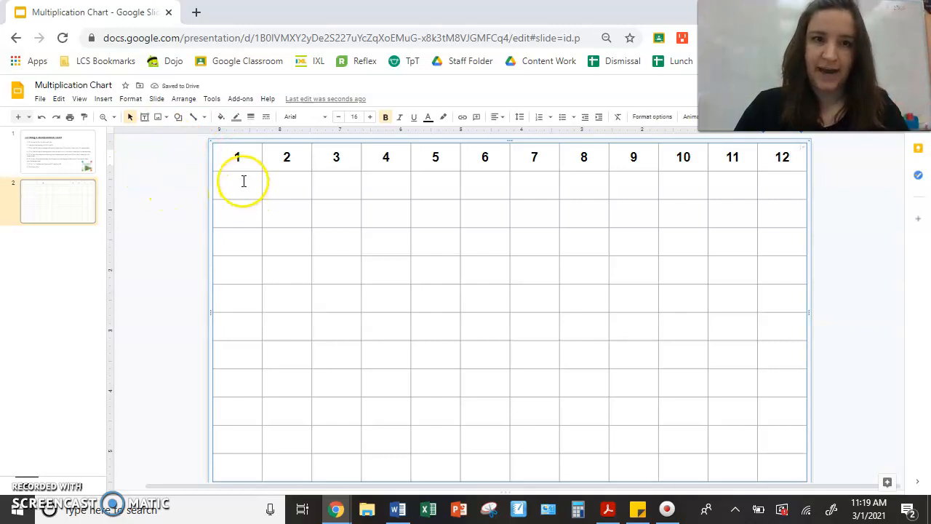
{"action": "type", "text": "2"}
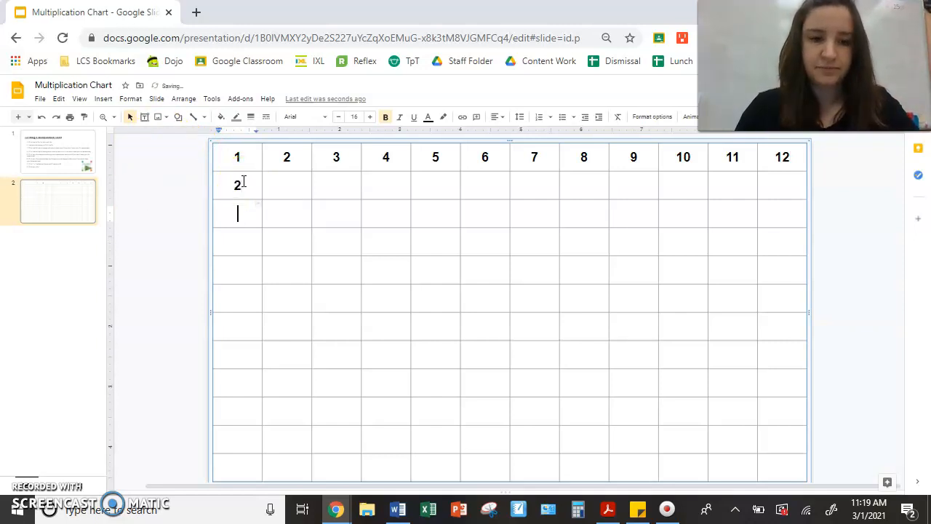
{"action": "type", "text": "3"}
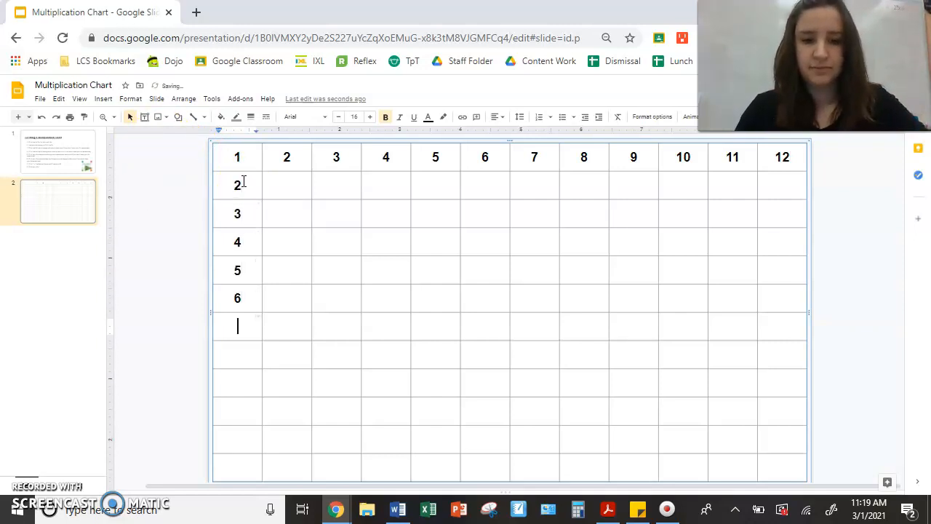
{"action": "type", "text": "7"}
{"action": "left_click", "coordinate": [237, 467]}
{"action": "type", "text": "12"}
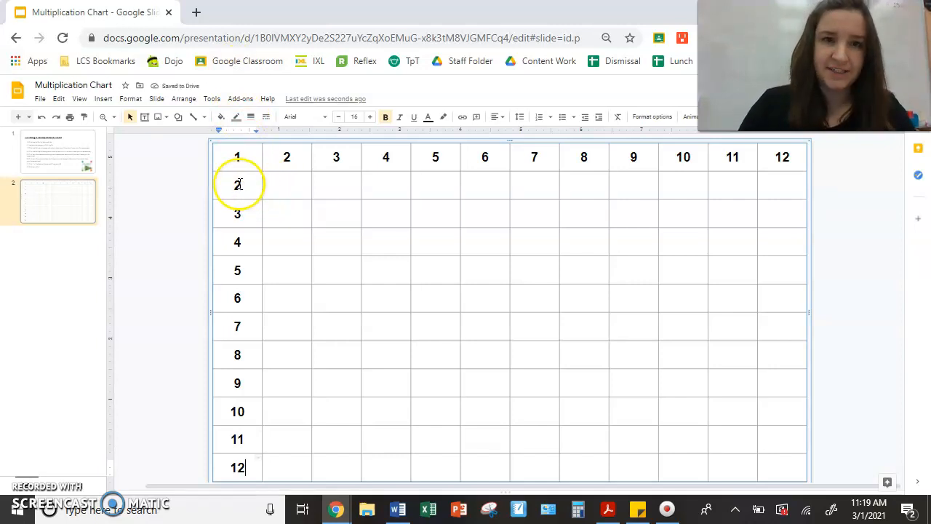
- Enter the 2s products 4, 6, 8, 10, 12, 14, 16, 22, 24 across the second row
{"action": "left_click", "coordinate": [287, 183]}
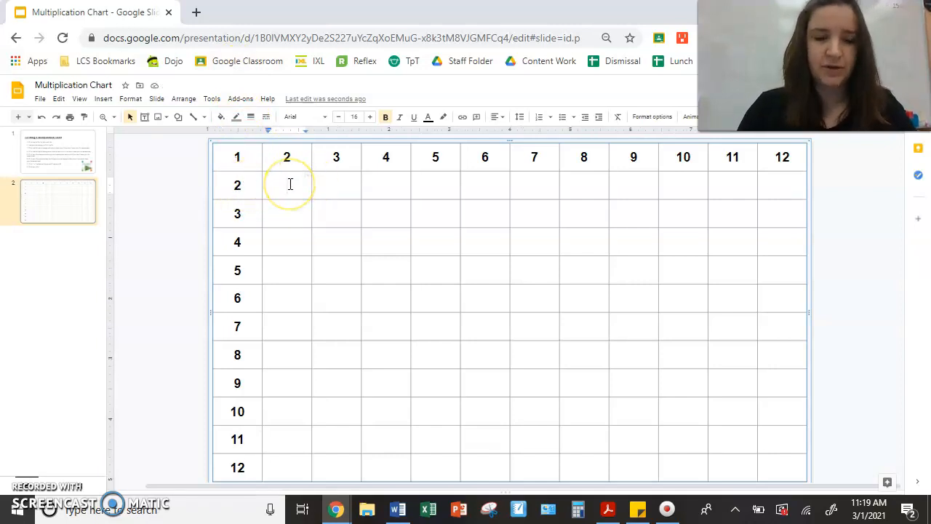
{"action": "type", "text": "4"}
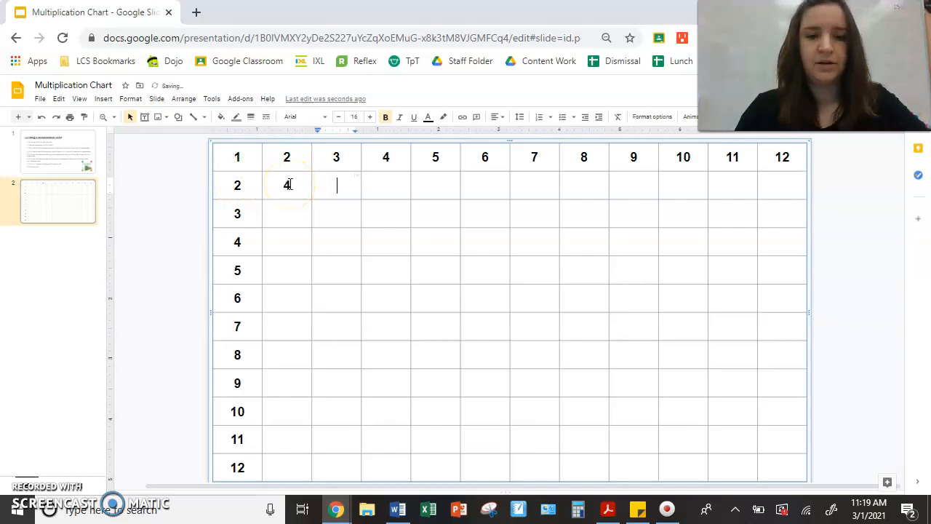
{"action": "type", "text": "68"}
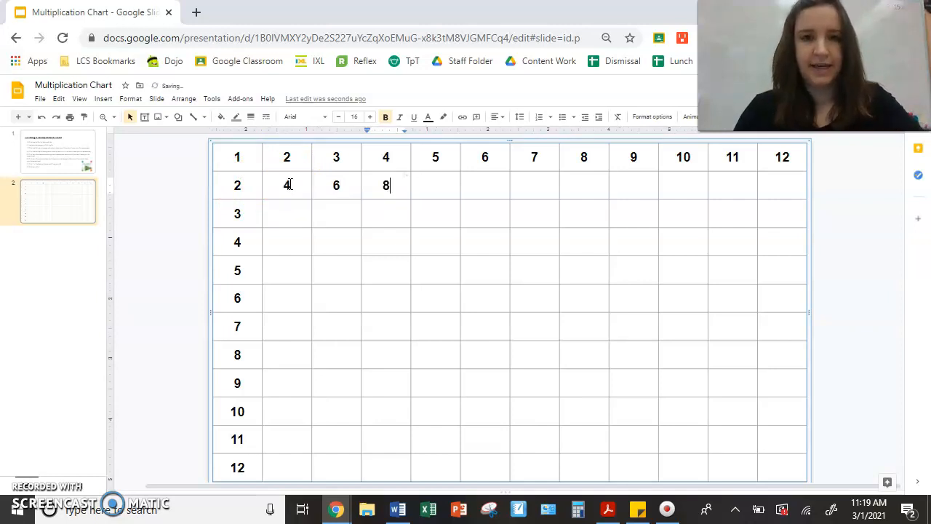
{"action": "type", "text": "10"}
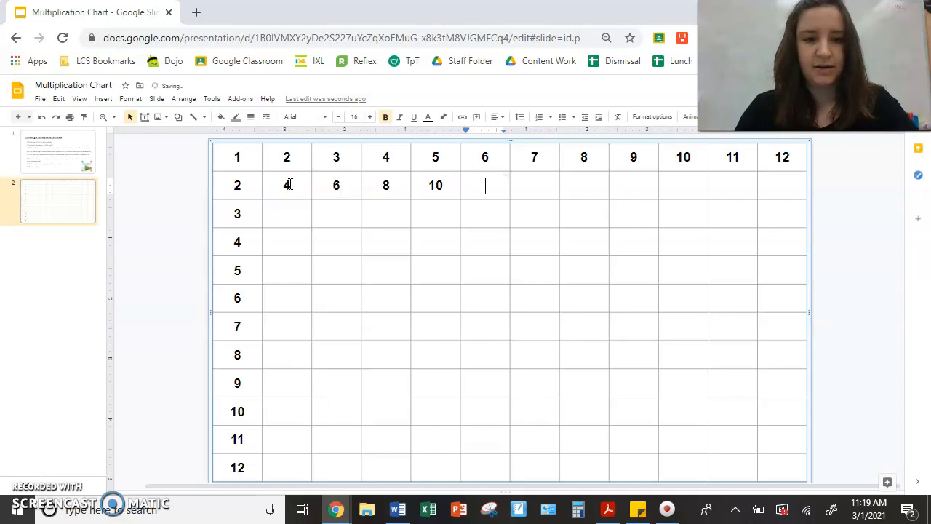
{"action": "type", "text": "12\t14"}
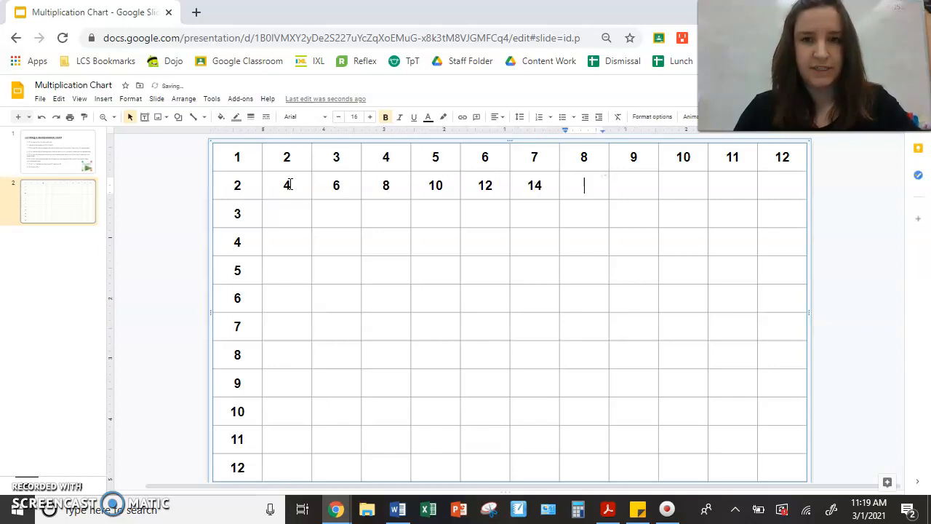
{"action": "type", "text": "16"}
{"action": "left_click", "coordinate": [682, 184]}
{"action": "type", "text": "20"}
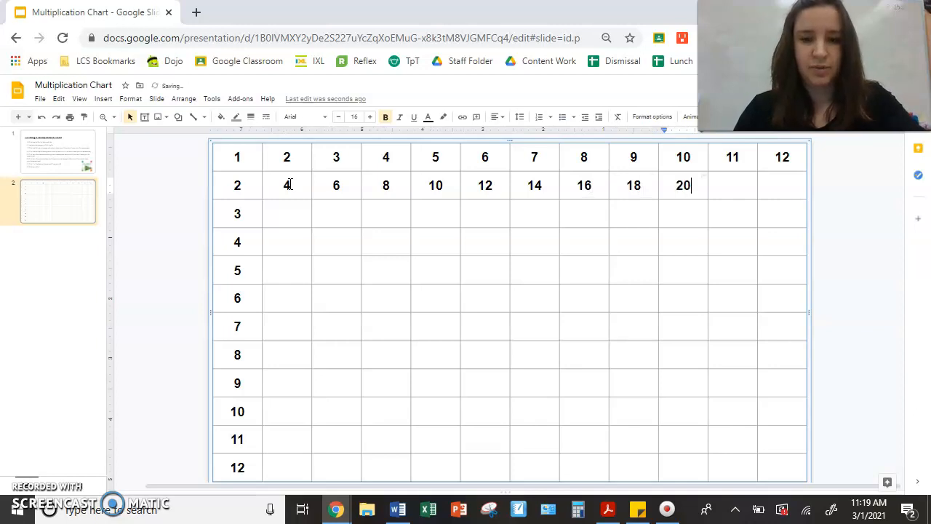
{"action": "type", "text": "22"}
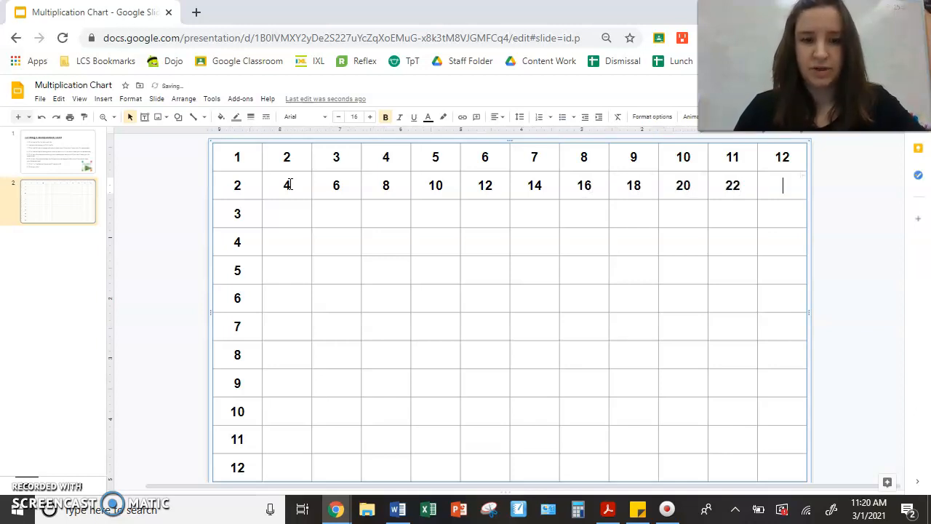
{"action": "type", "text": "24"}
{"action": "left_click", "coordinate": [286, 212]}
{"action": "type", "text": "6"}
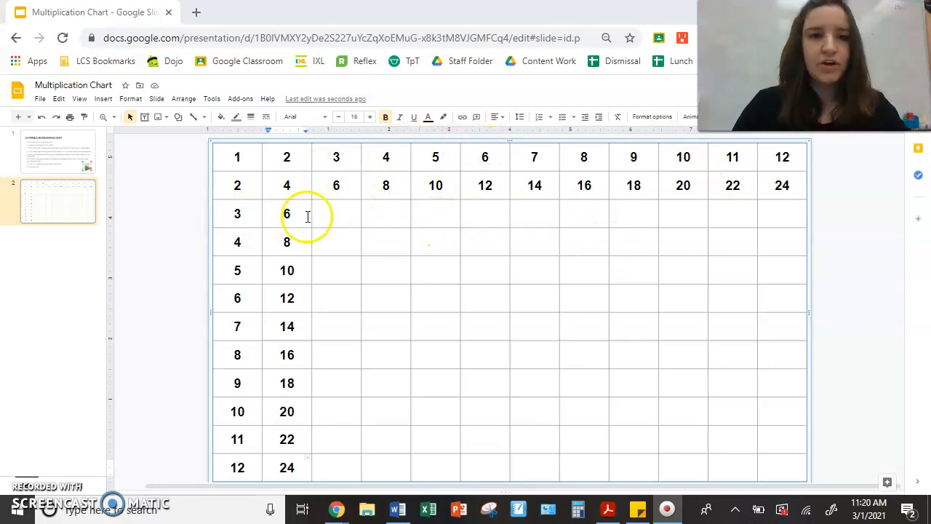
{"action": "mouse_move", "coordinate": [331, 250]}
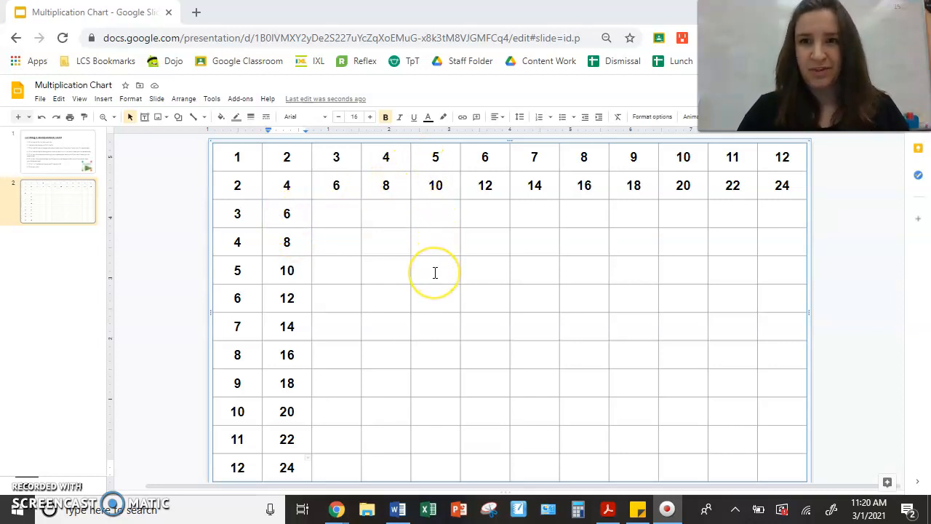
{"action": "mouse_move", "coordinate": [244, 269]}
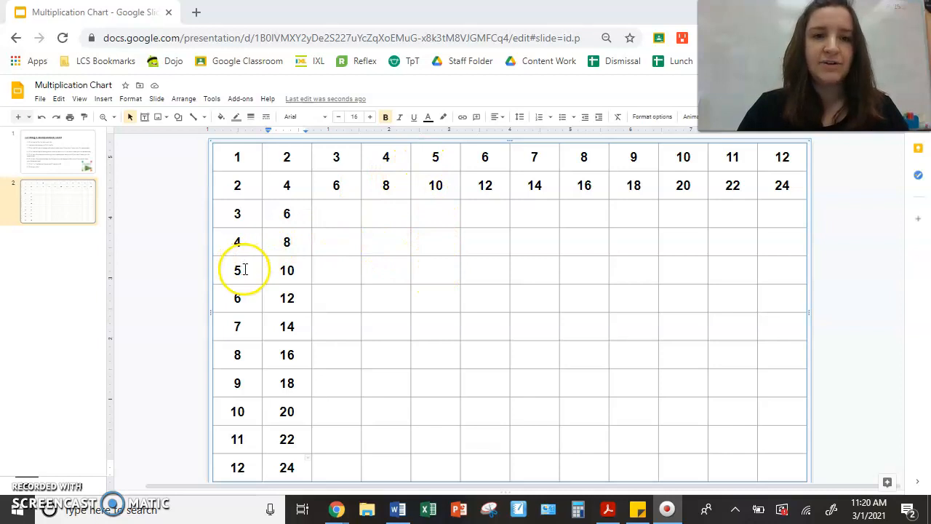
{"action": "mouse_move", "coordinate": [492, 269]}
{"action": "type", "text": "15"}
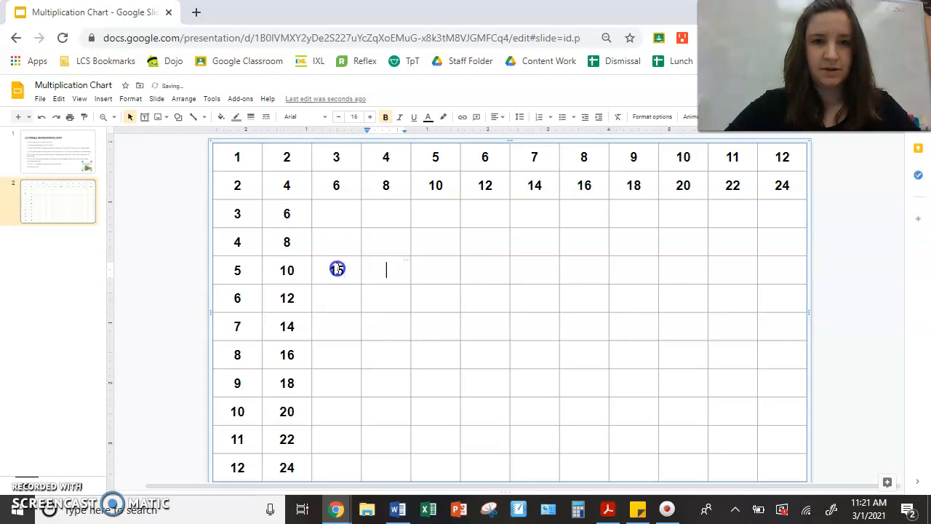
- Enter 20 in the fives row, correcting the mistyped 202, and select the next fives cell
{"action": "type", "text": "202"}
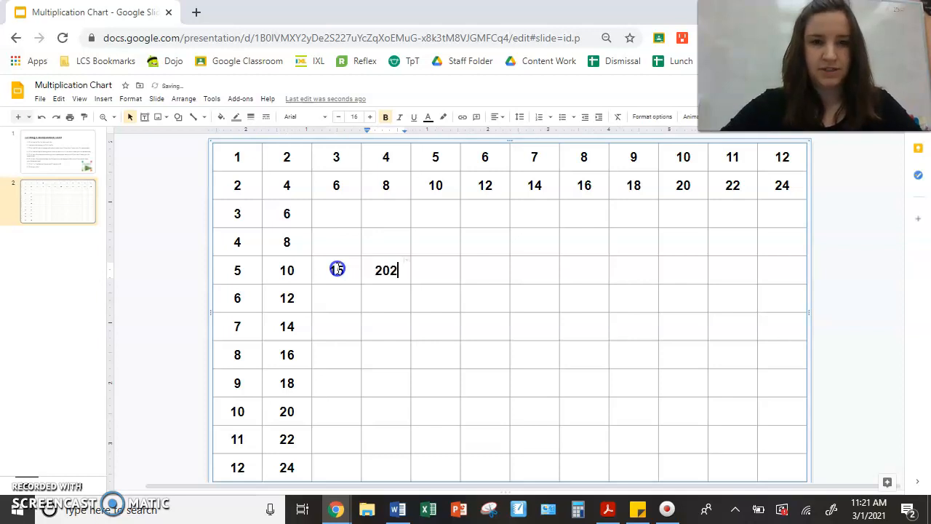
{"action": "key", "text": "Backspace"}
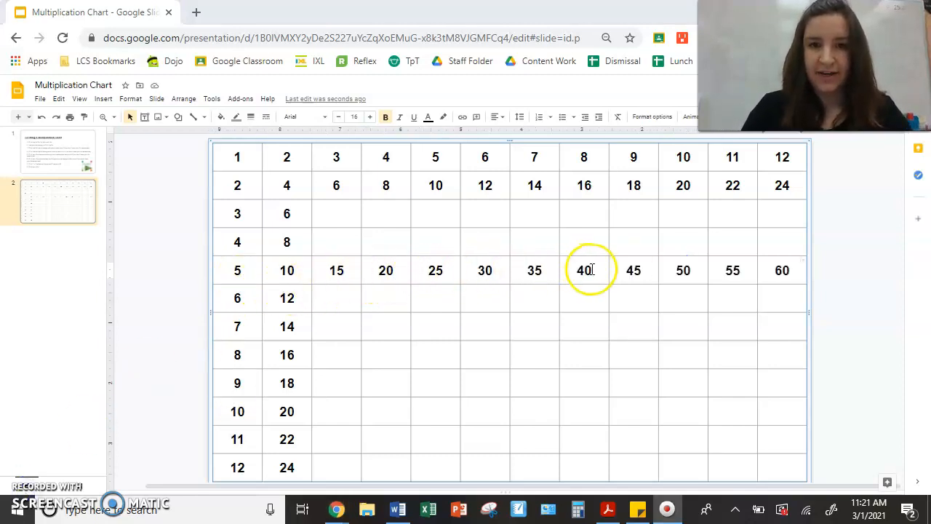
{"action": "left_click", "coordinate": [237, 269]}
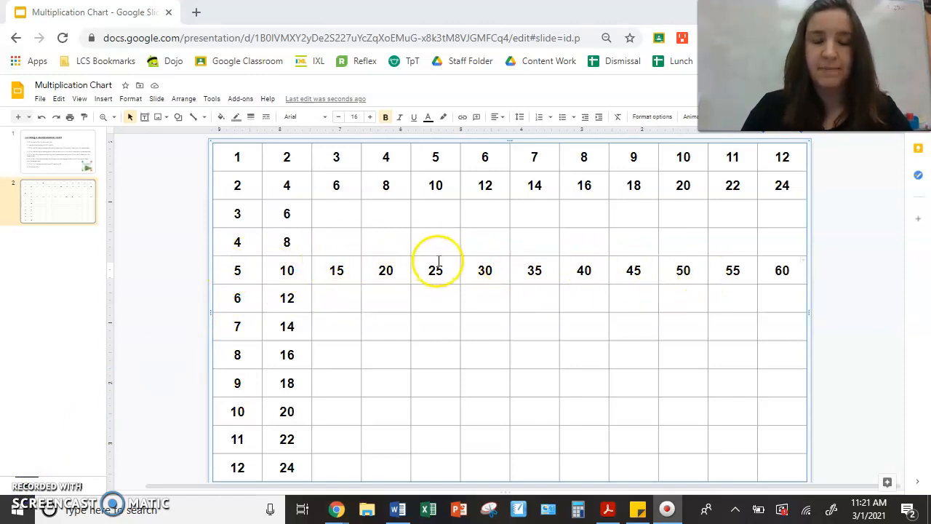
{"action": "mouse_move", "coordinate": [224, 279]}
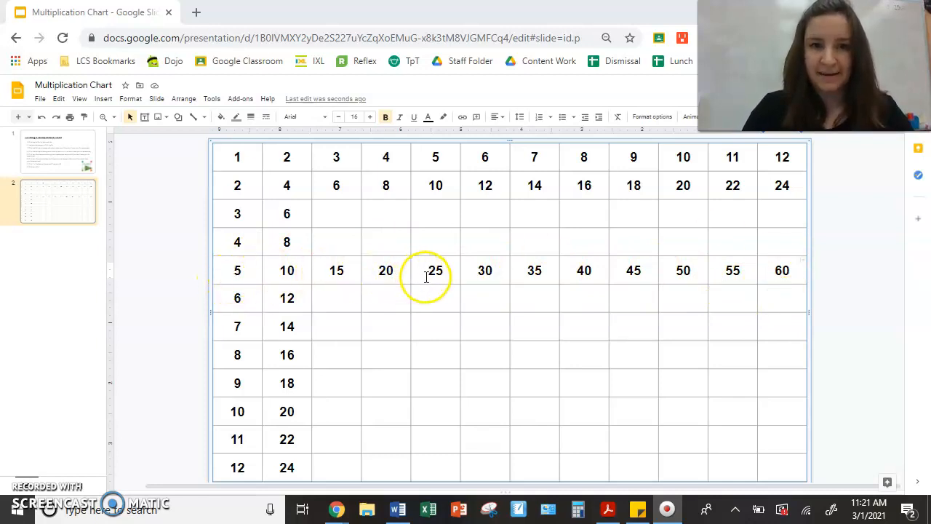
{"action": "mouse_move", "coordinate": [453, 225]}
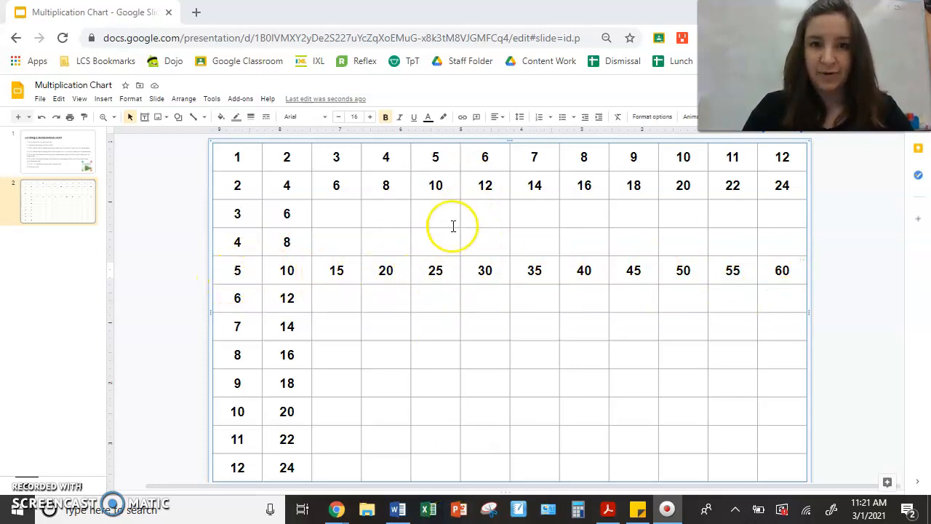
{"action": "mouse_move", "coordinate": [445, 157]}
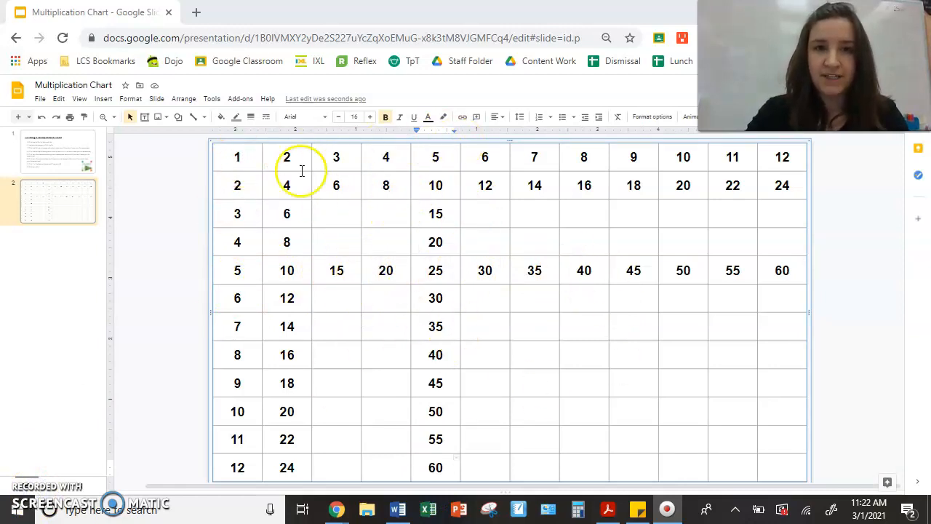
{"action": "mouse_move", "coordinate": [573, 245]}
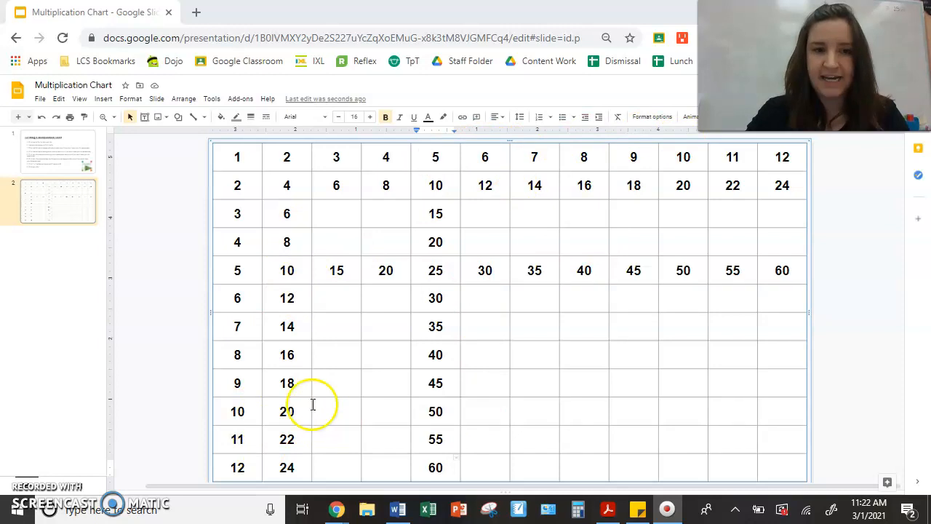
{"action": "mouse_move", "coordinate": [336, 412]}
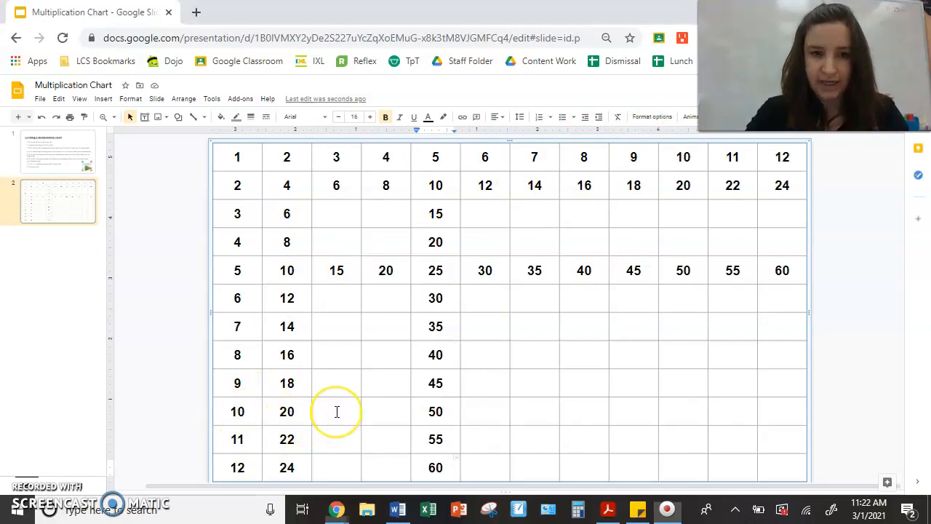
- Enter 30 and 40 as the first multiples in the tens row
{"action": "type", "text": "30"}
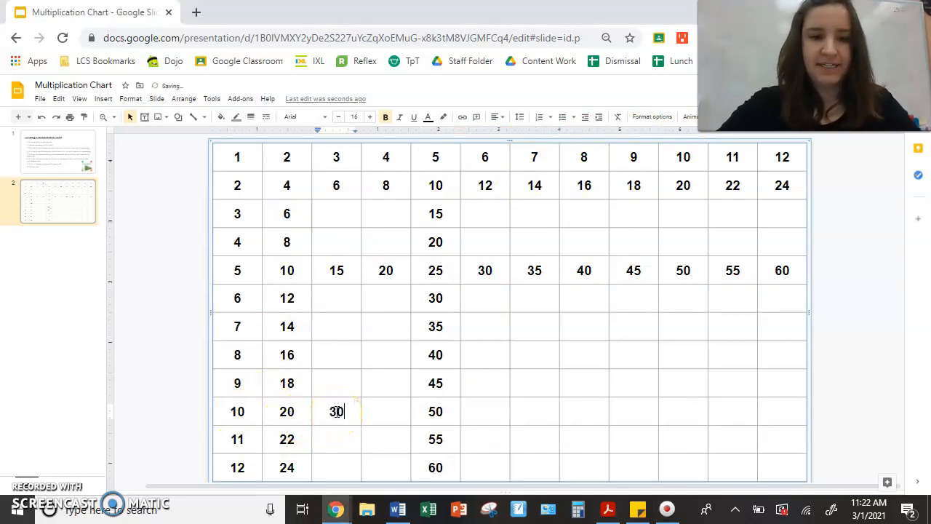
{"action": "type", "text": "40"}
{"action": "left_click", "coordinate": [683, 467]}
{"action": "type", "text": "120"}
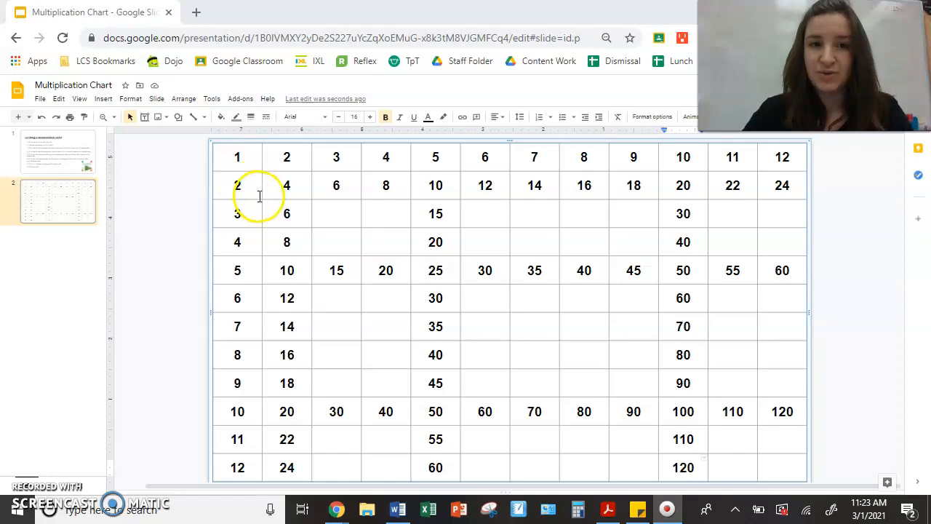
{"action": "mouse_move", "coordinate": [759, 353]}
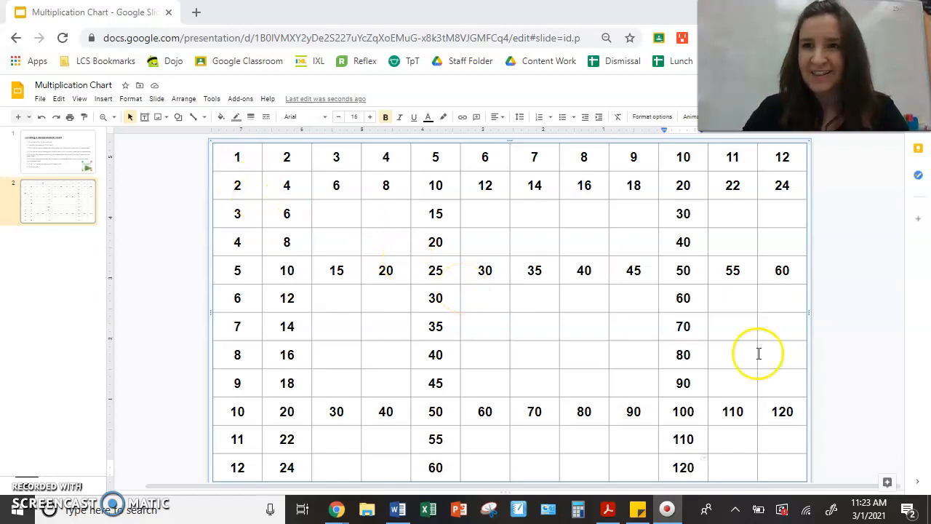
{"action": "mouse_move", "coordinate": [554, 487]}
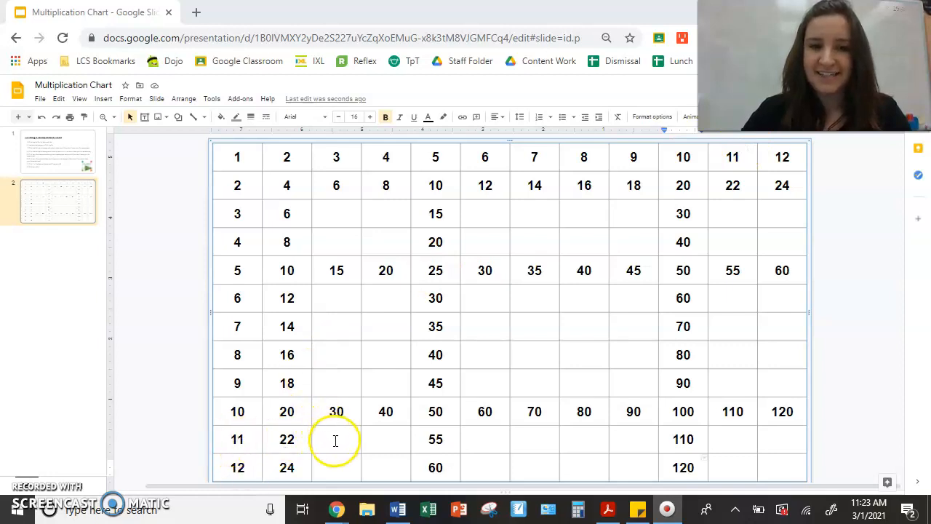
{"action": "mouse_move", "coordinate": [236, 440]}
{"action": "type", "text": "99"}
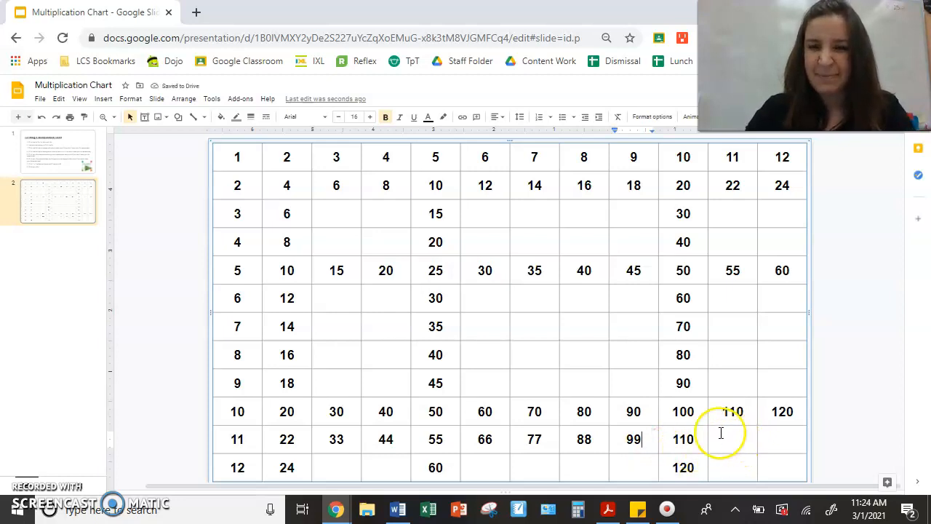
{"action": "mouse_move", "coordinate": [730, 455]}
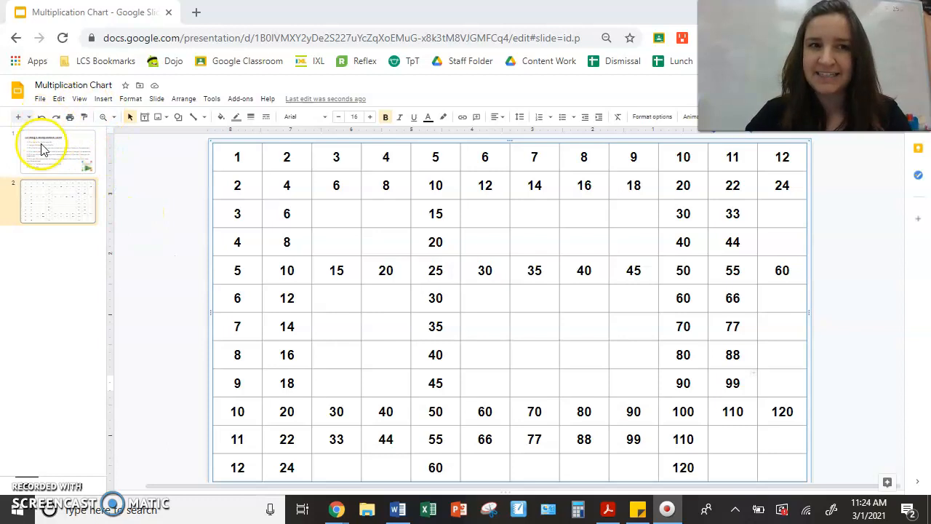
{"action": "left_click", "coordinate": [58, 150]}
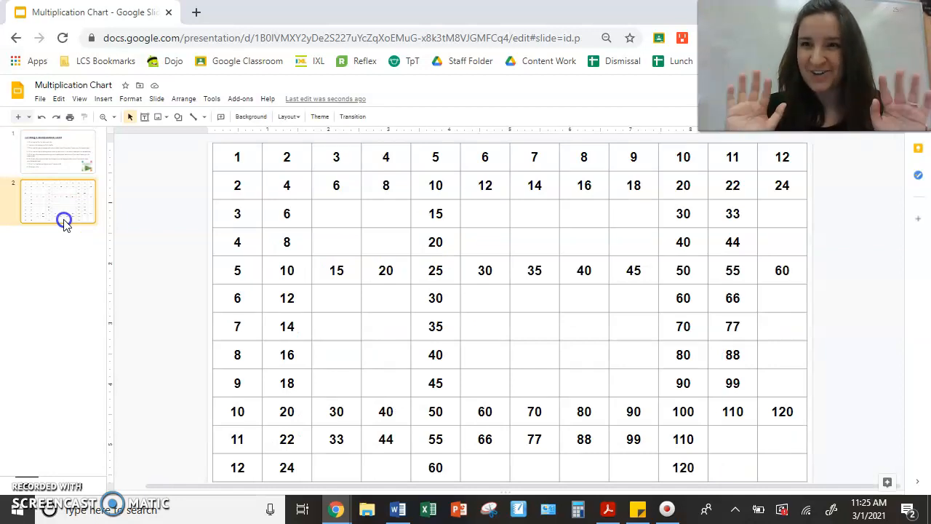
{"action": "mouse_move", "coordinate": [120, 198]}
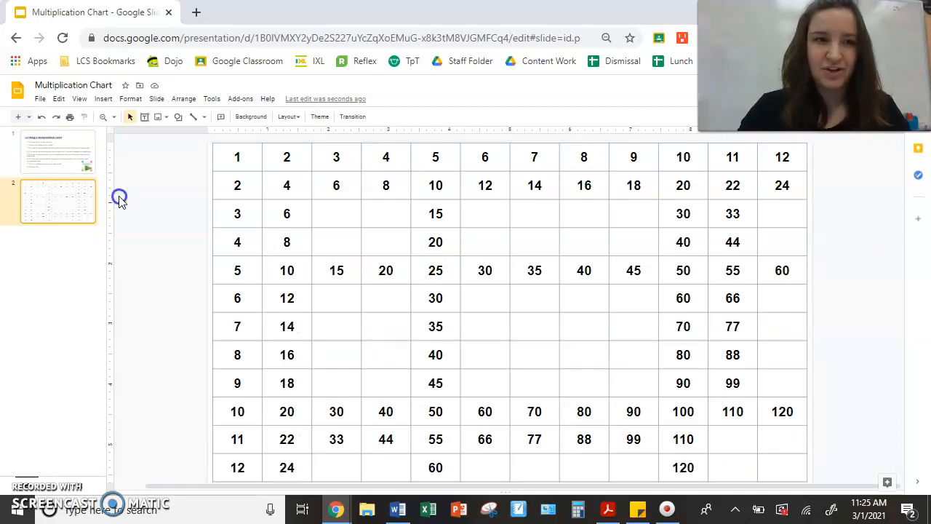
- Add a text box beside the chart listing the nines facts 09, 18, 27 … 54 … 90
{"action": "left_click", "coordinate": [138, 158]}
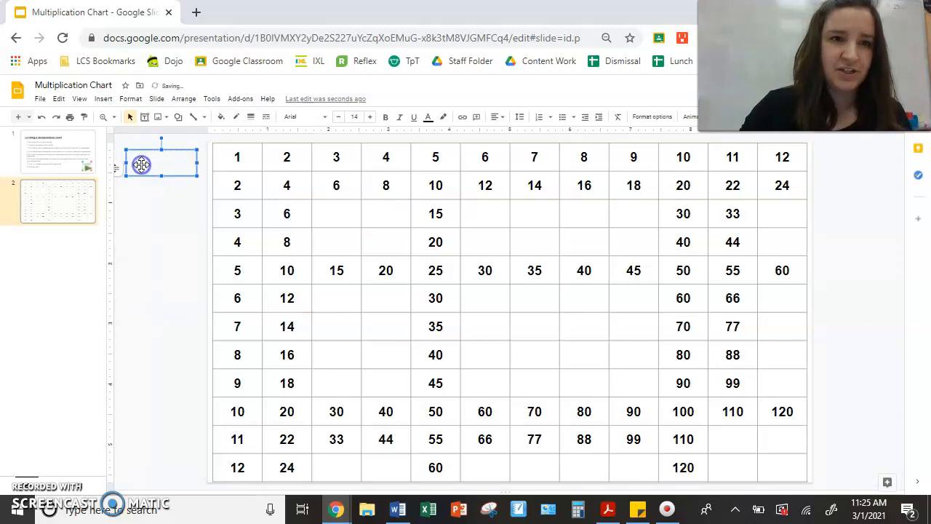
{"action": "mouse_move", "coordinate": [144, 170]}
{"action": "type", "text": "1"}
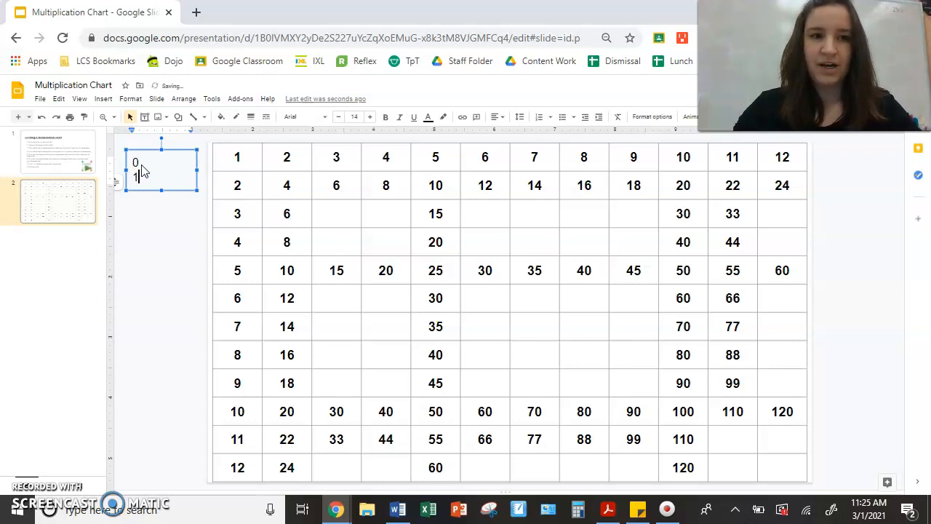
{"action": "type", "text": "2"}
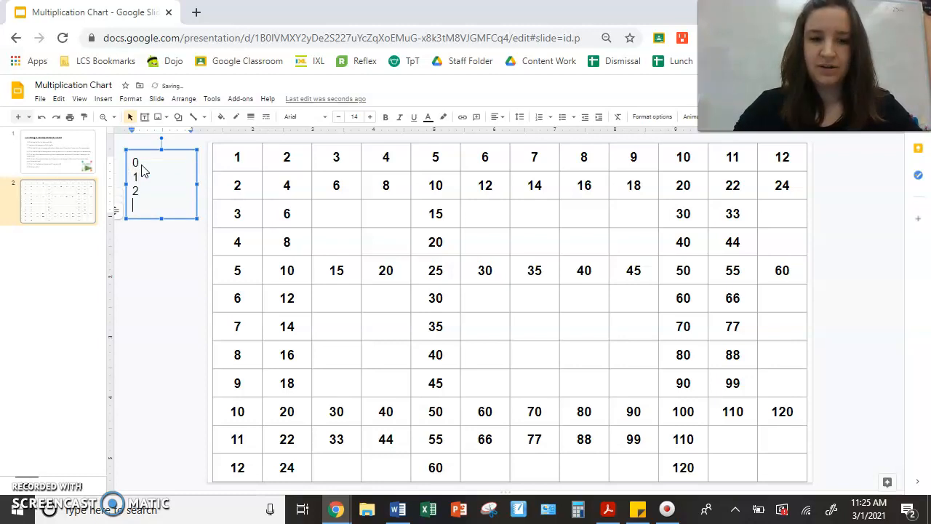
{"action": "type", "text": "3"}
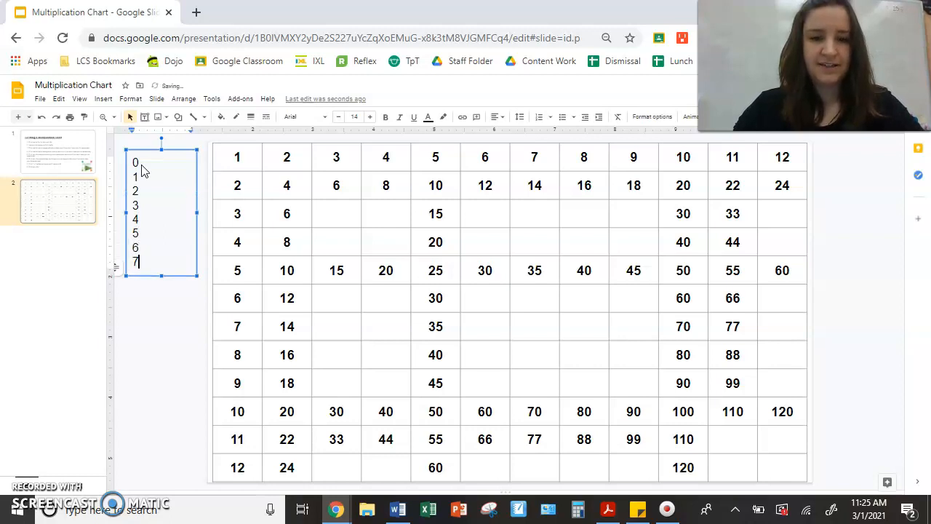
{"action": "type", "text": "8"}
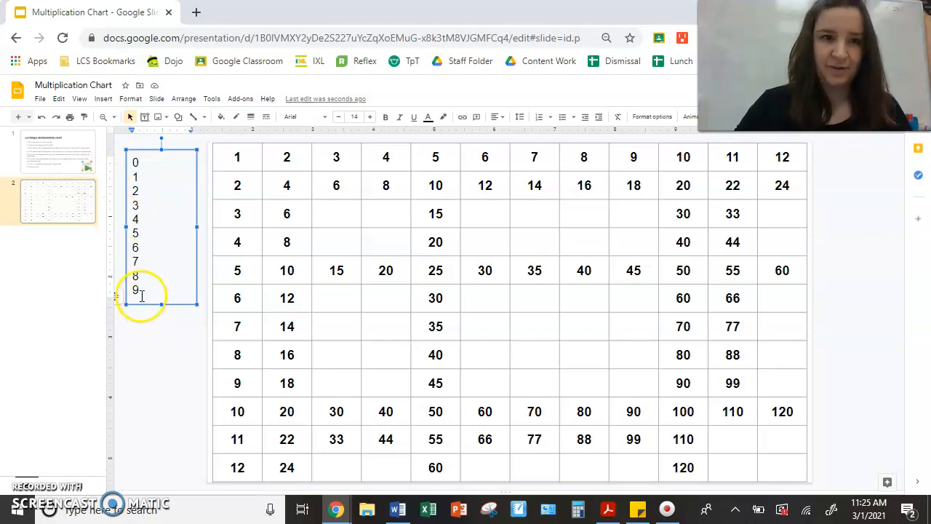
{"action": "type", "text": "0"}
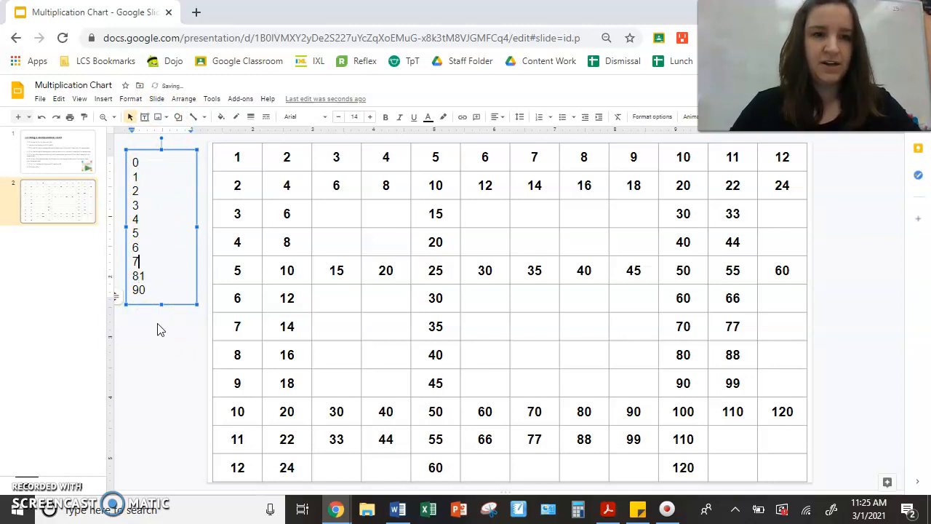
{"action": "type", "text": "54"}
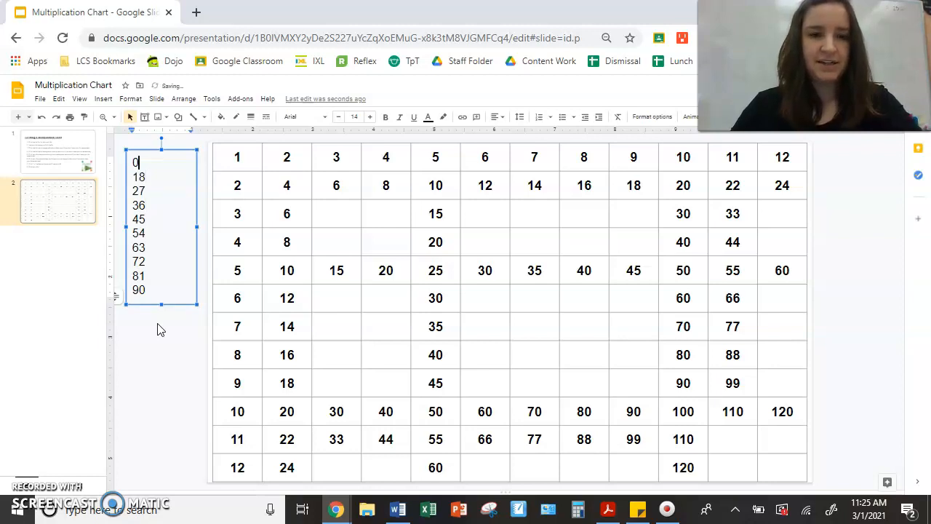
{"action": "type", "text": "9"}
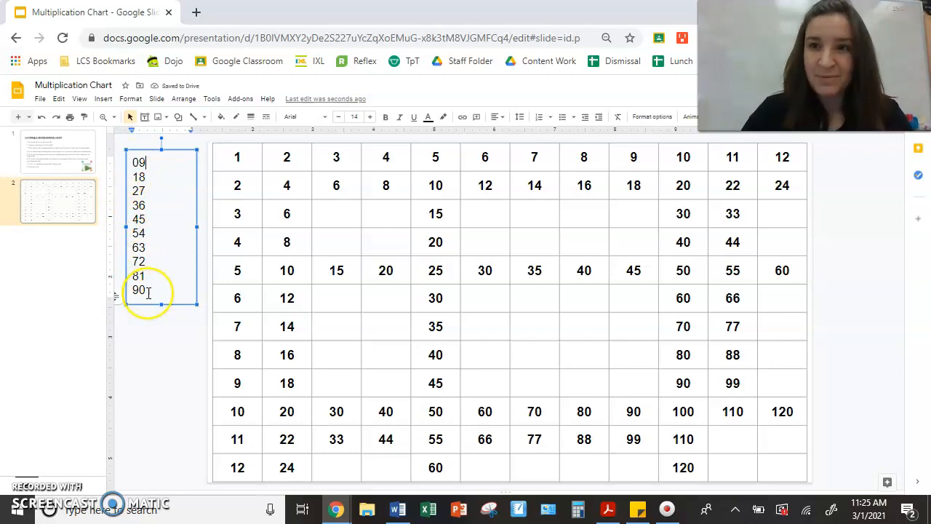
{"action": "mouse_move", "coordinate": [119, 187]}
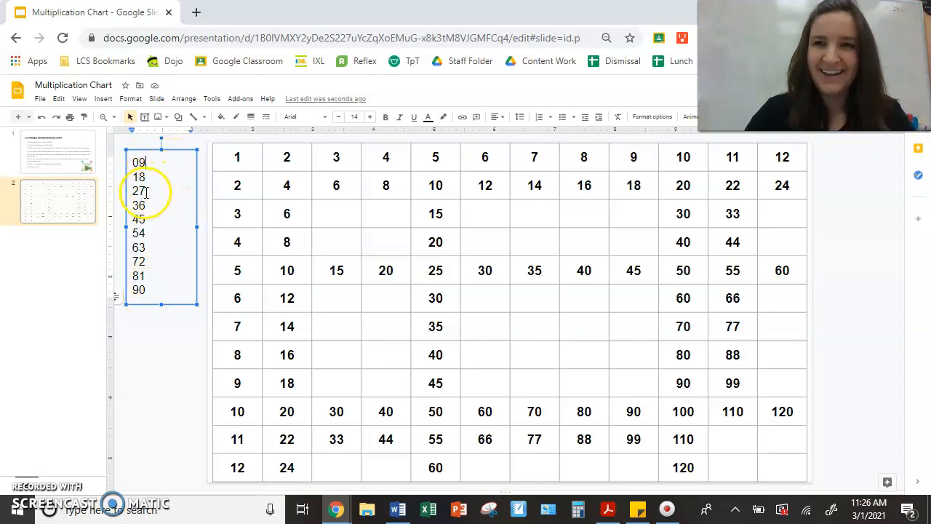
{"action": "mouse_move", "coordinate": [143, 304]}
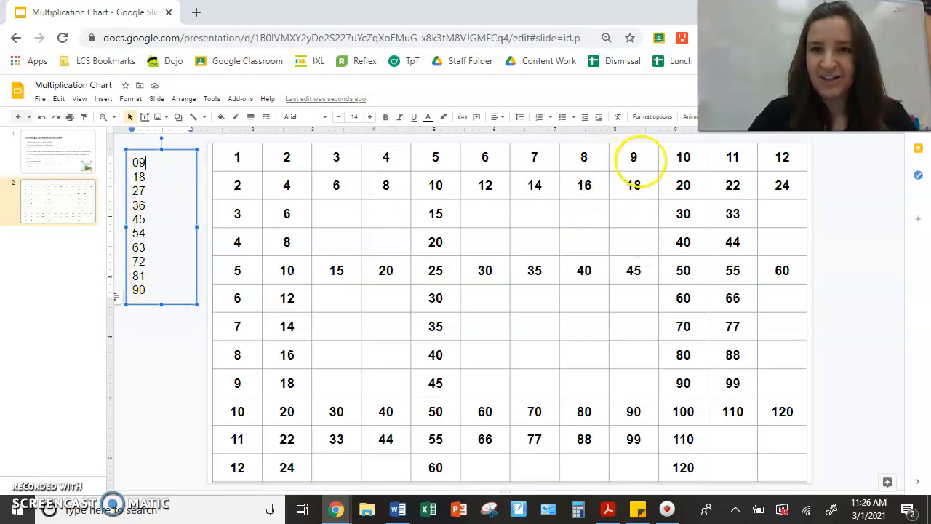
{"action": "mouse_move", "coordinate": [640, 218]}
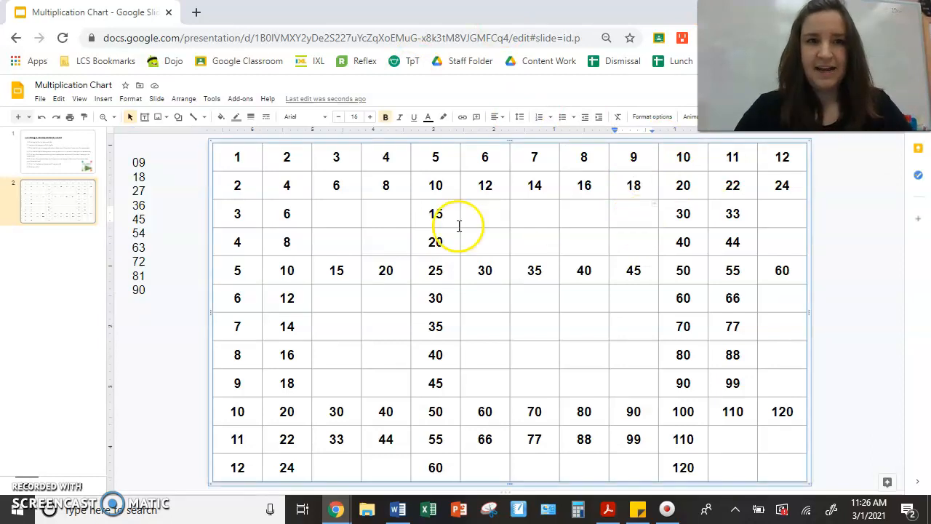
{"action": "mouse_move", "coordinate": [593, 222]}
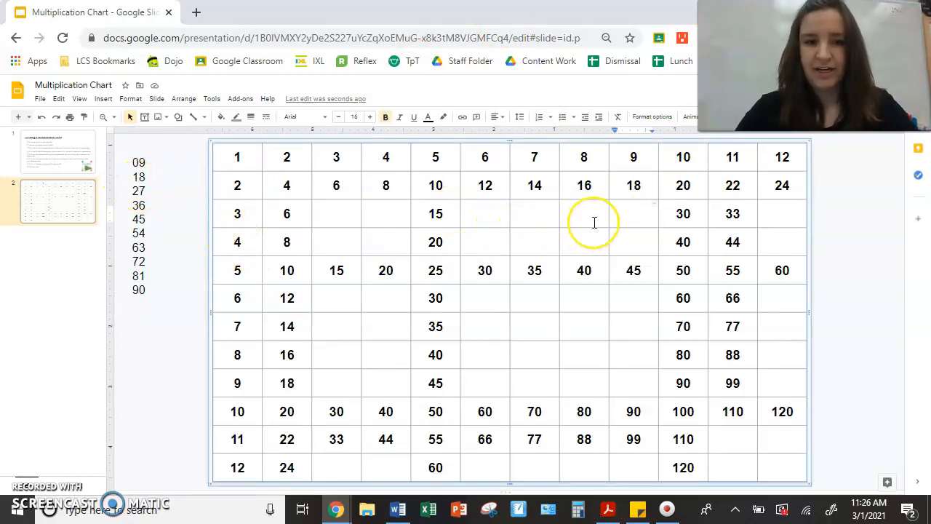
- Fill 27, 36 and 81 into the 9s cells, then show the instructions slide
{"action": "type", "text": "27"}
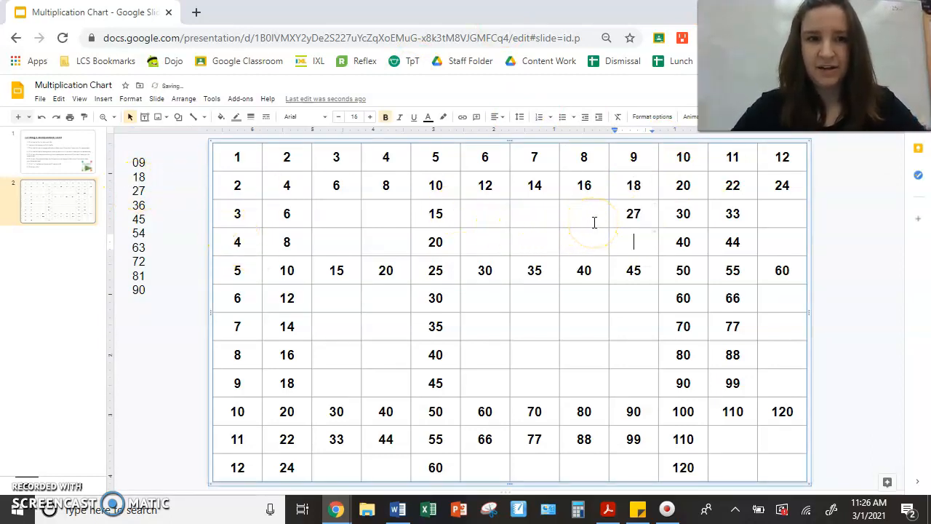
{"action": "type", "text": "36"}
{"action": "left_click", "coordinate": [633, 355]}
{"action": "type", "text": "72"}
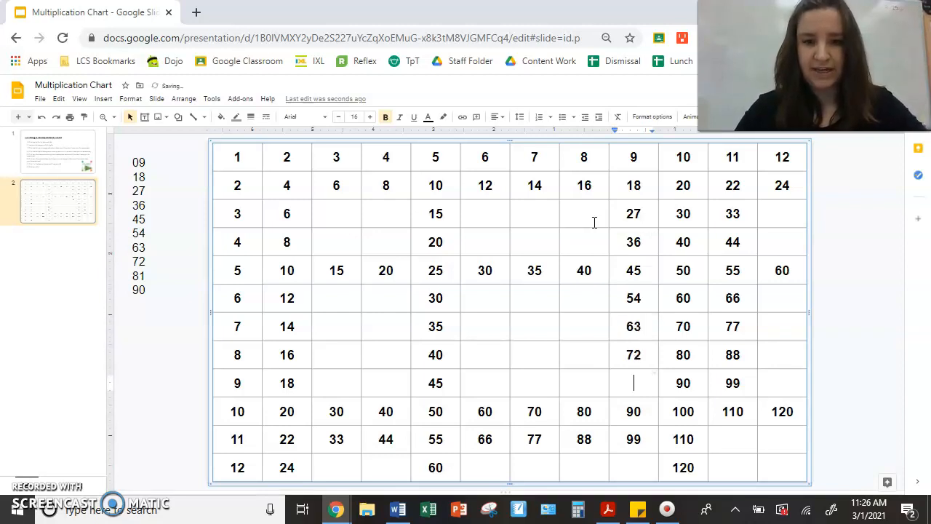
{"action": "type", "text": "81"}
{"action": "left_click", "coordinate": [583, 382]}
{"action": "type", "text": "72"}
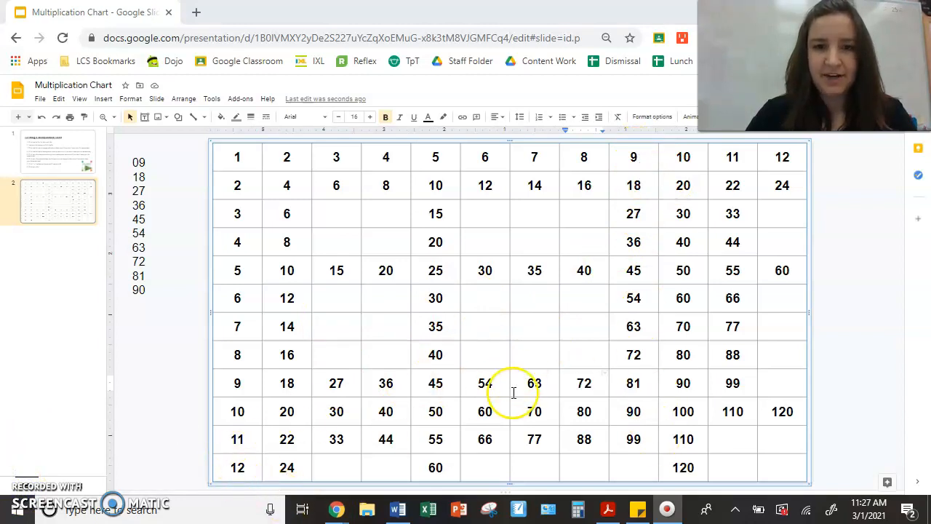
{"action": "left_click", "coordinate": [58, 152]}
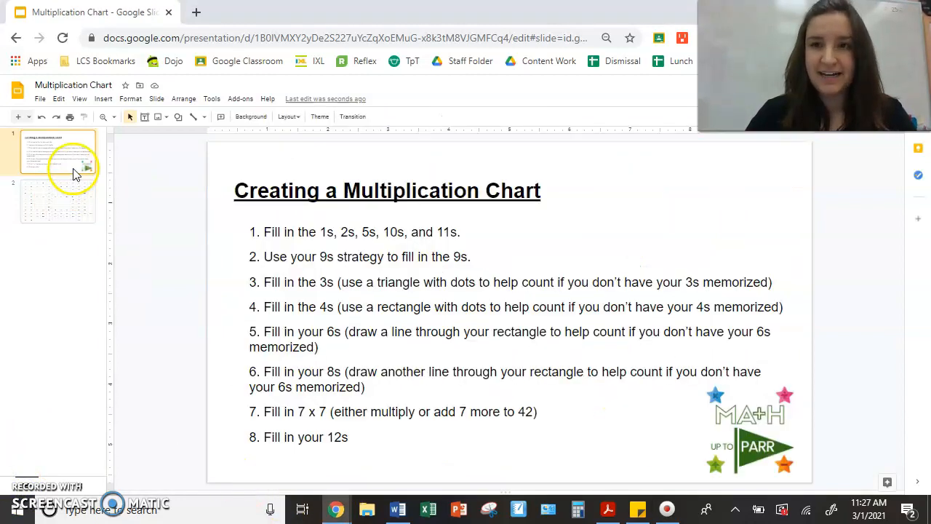
{"action": "mouse_move", "coordinate": [313, 284]}
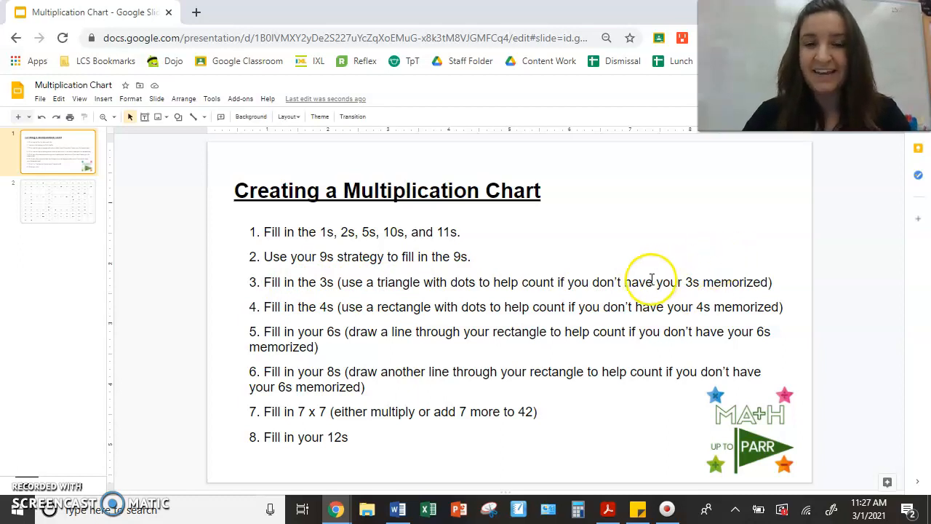
- Return to the multiplication chart slide with the triangle counting aid
{"action": "left_click", "coordinate": [58, 201]}
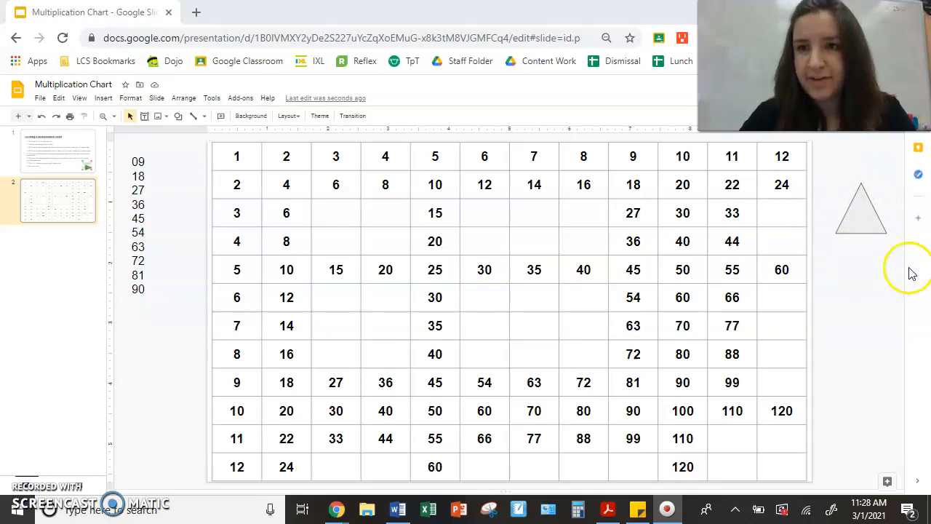
{"action": "mouse_move", "coordinate": [873, 323]}
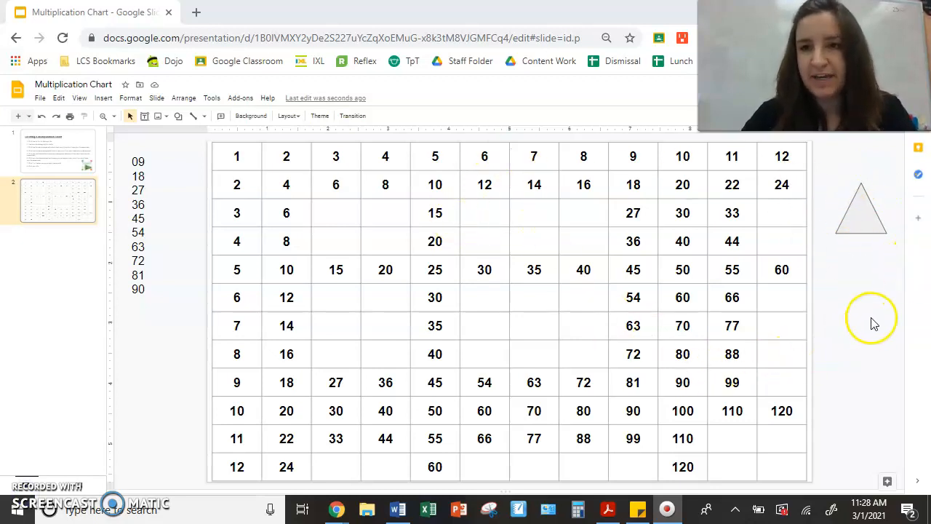
{"action": "mouse_move", "coordinate": [876, 241]}
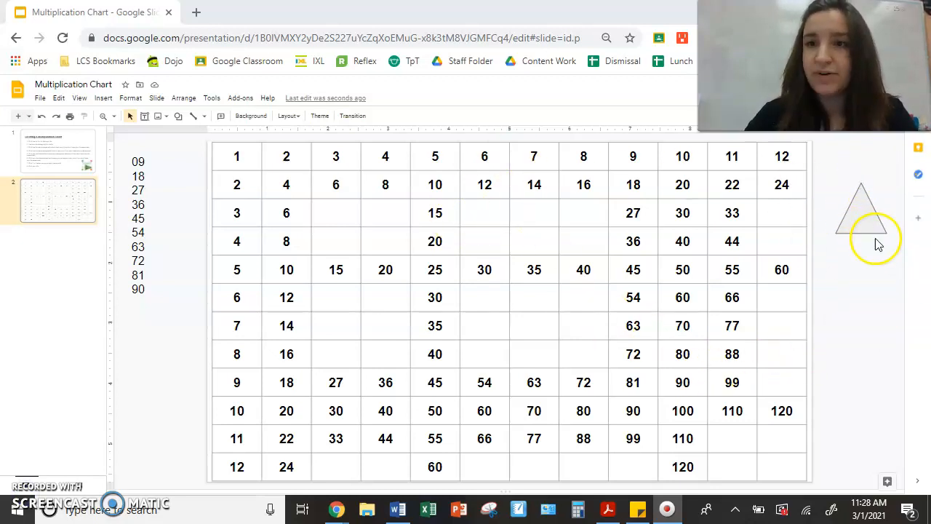
{"action": "mouse_move", "coordinate": [873, 198]}
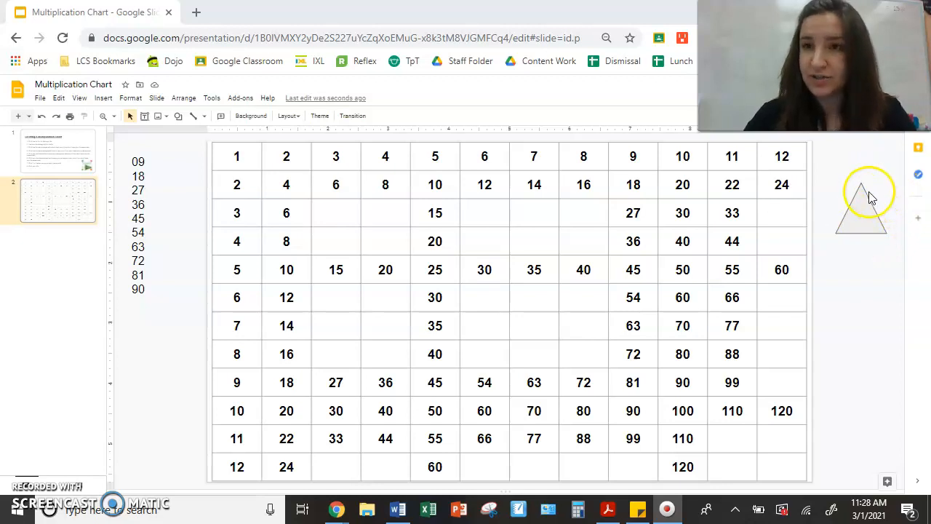
{"action": "mouse_move", "coordinate": [870, 186]}
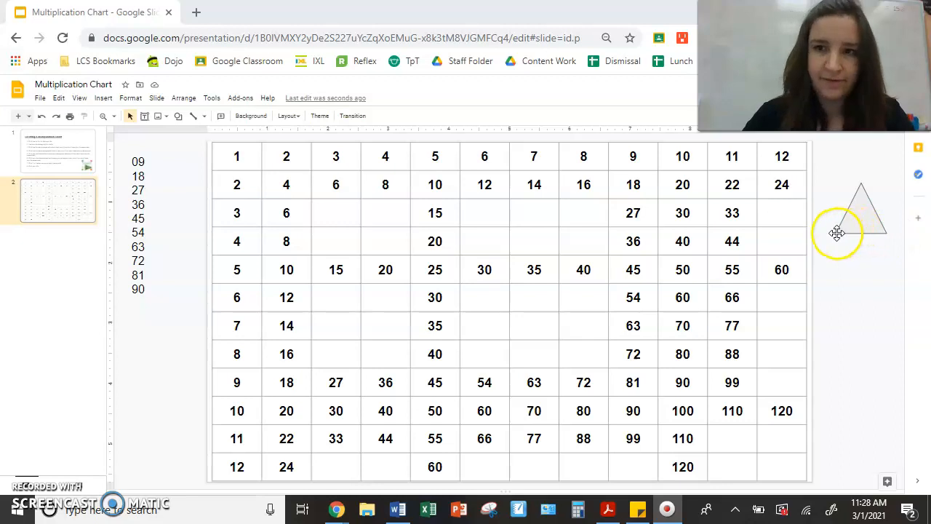
{"action": "mouse_move", "coordinate": [676, 186]}
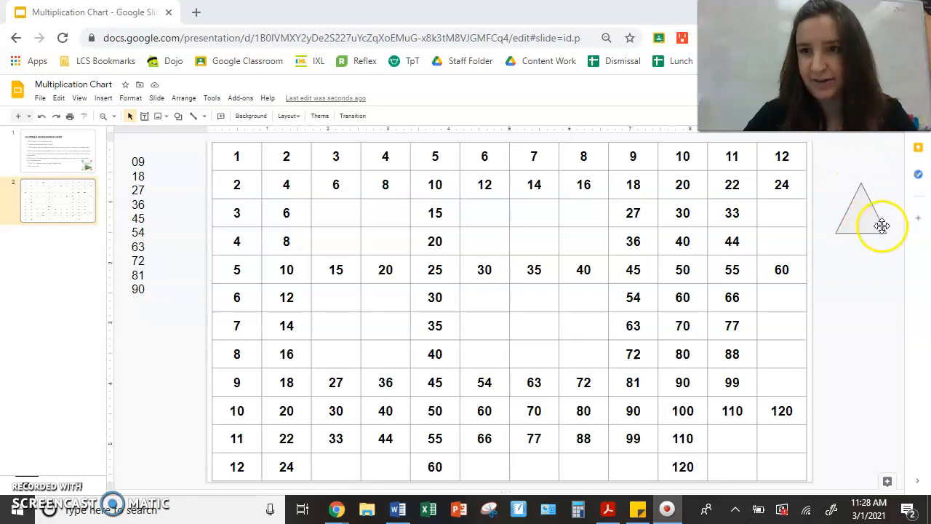
{"action": "mouse_move", "coordinate": [837, 235]}
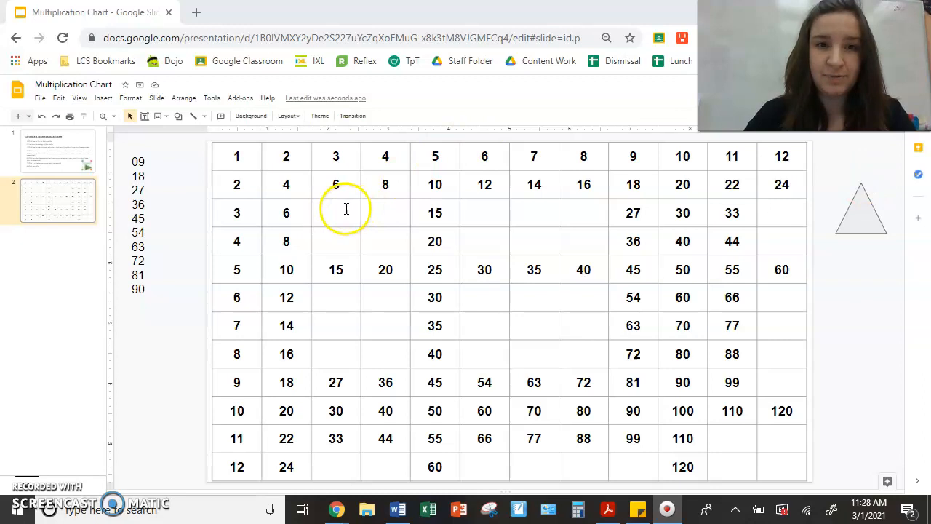
- Enter the 3s products 9, 18, 24 and 3 into the chart's 3s row and column
{"action": "type", "text": "9"}
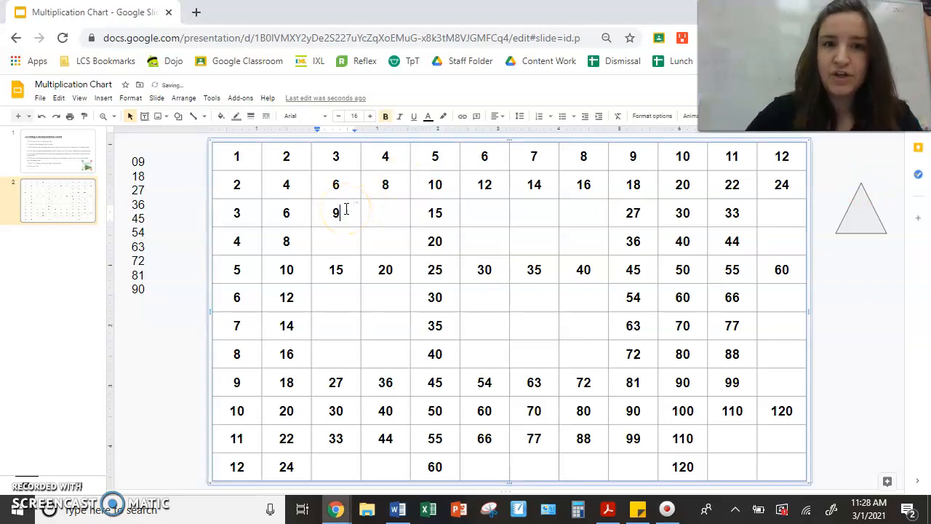
{"action": "mouse_move", "coordinate": [832, 250]}
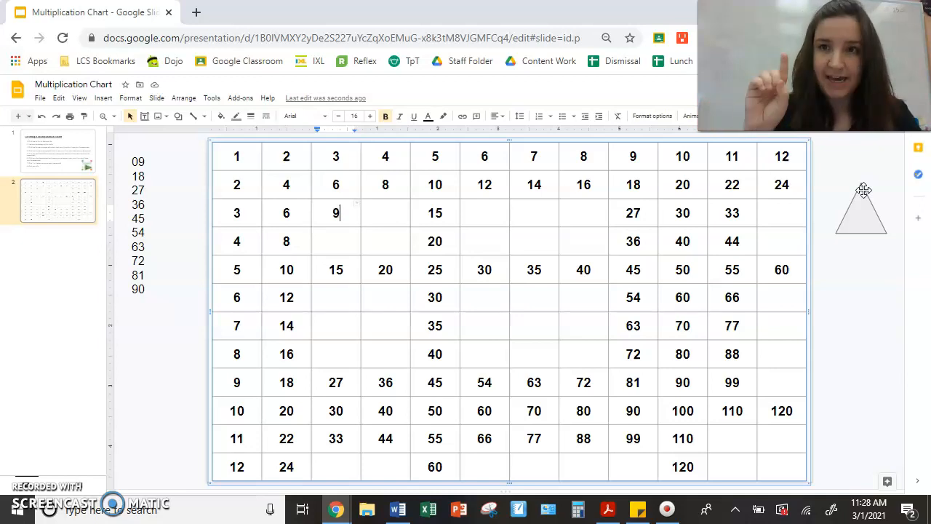
{"action": "mouse_move", "coordinate": [899, 201]}
{"action": "type", "text": "12"}
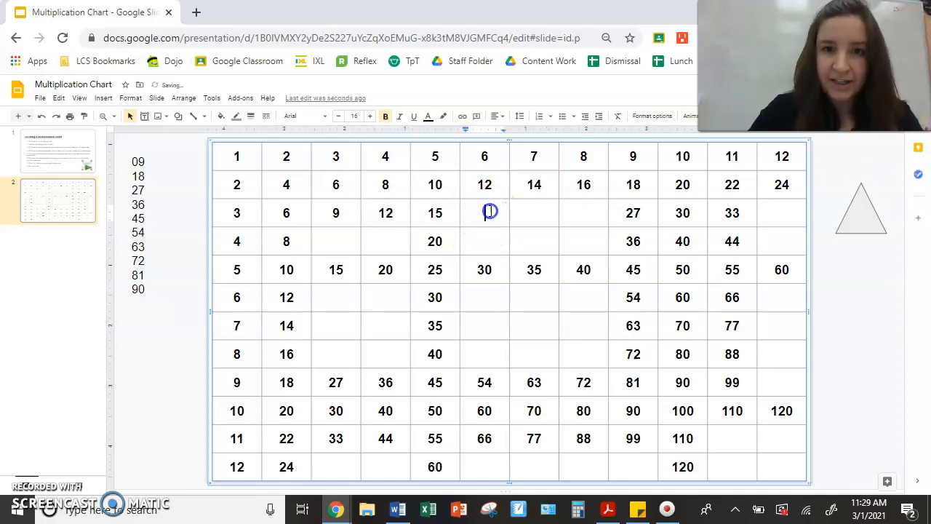
{"action": "type", "text": "18"}
{"action": "left_click", "coordinate": [533, 213]}
{"action": "type", "text": "21"}
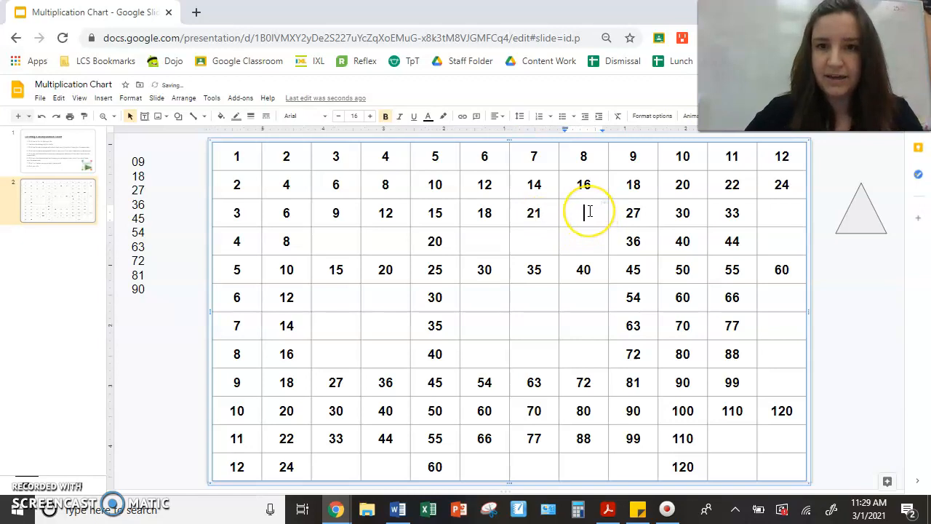
{"action": "type", "text": "24"}
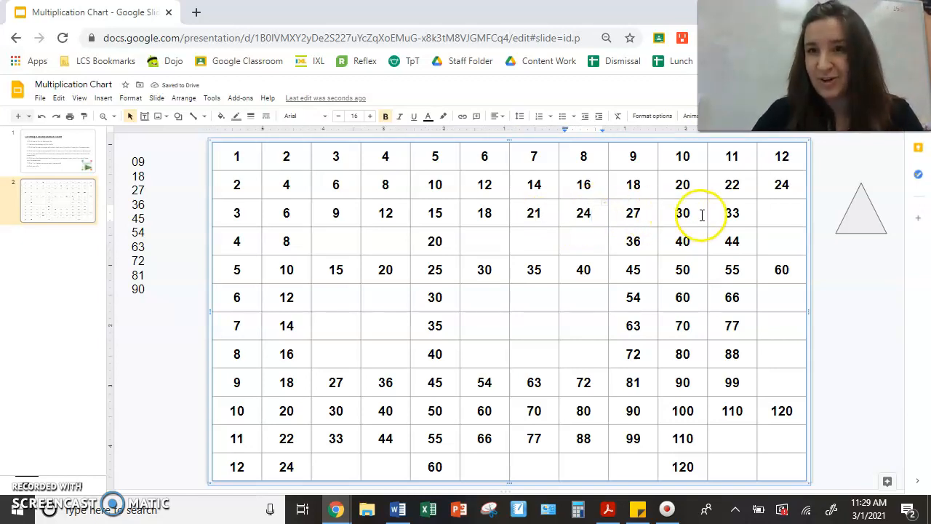
{"action": "mouse_move", "coordinate": [797, 203]}
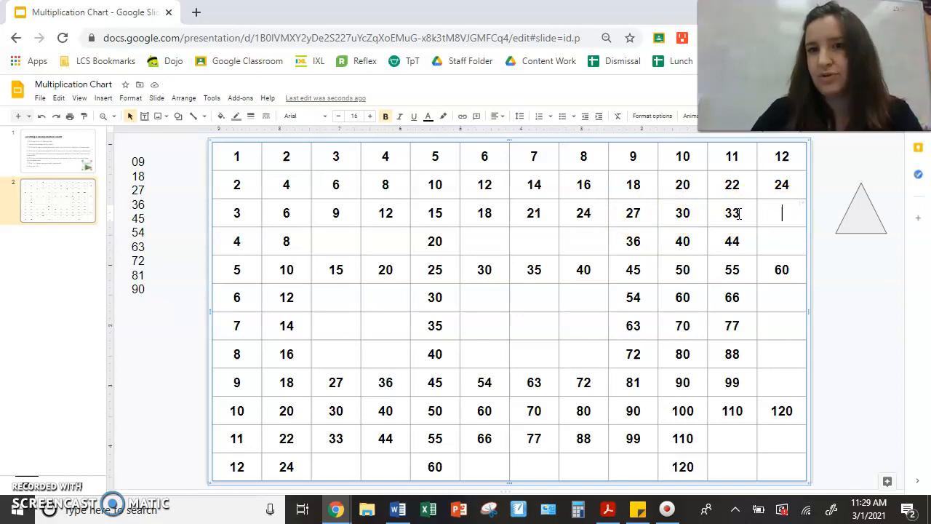
{"action": "type", "text": "36"}
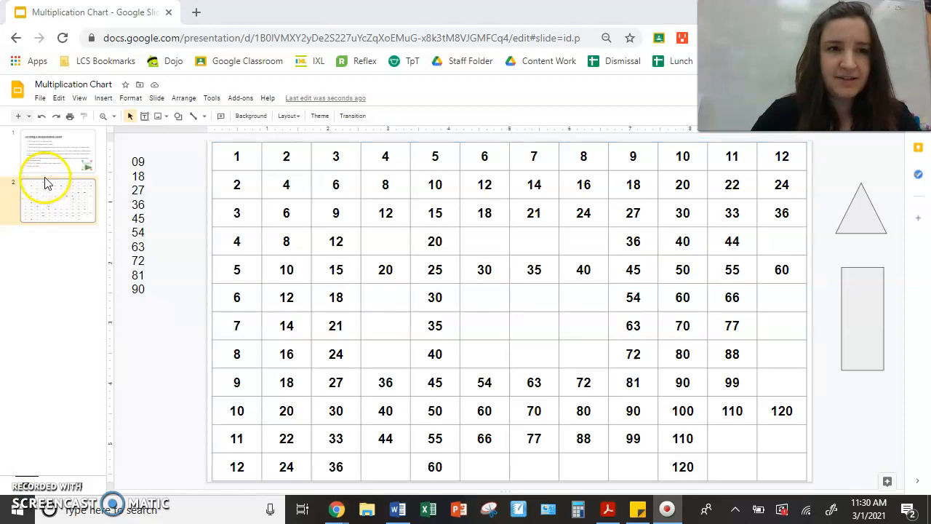
{"action": "left_click", "coordinate": [57, 149]}
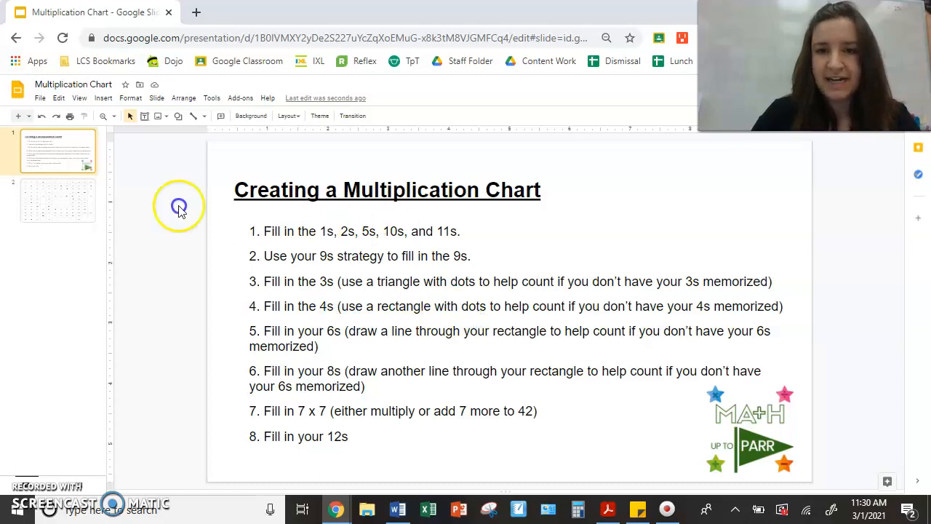
{"action": "left_click", "coordinate": [58, 201]}
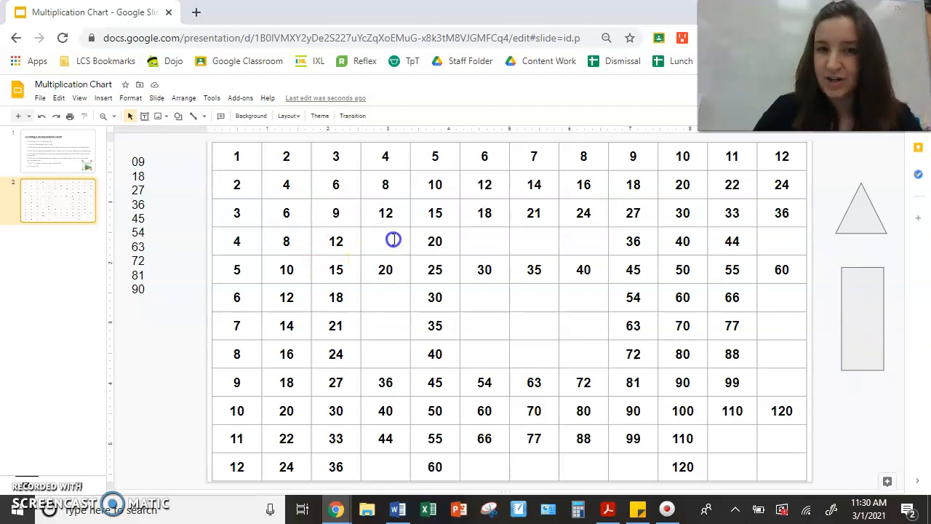
- Enter 16, 24, 28 in the 4s row, dismissing a stray context menu
{"action": "type", "text": "16"}
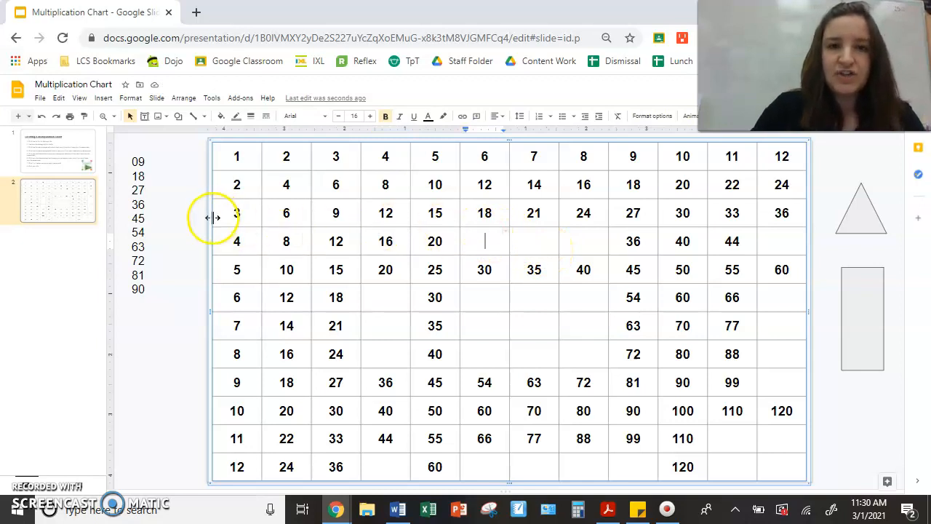
{"action": "mouse_move", "coordinate": [509, 247]}
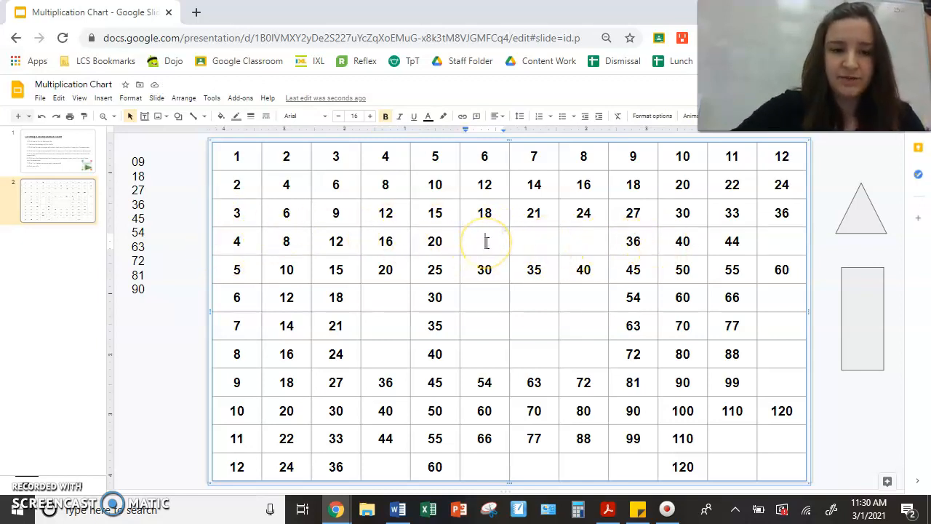
{"action": "type", "text": "24"}
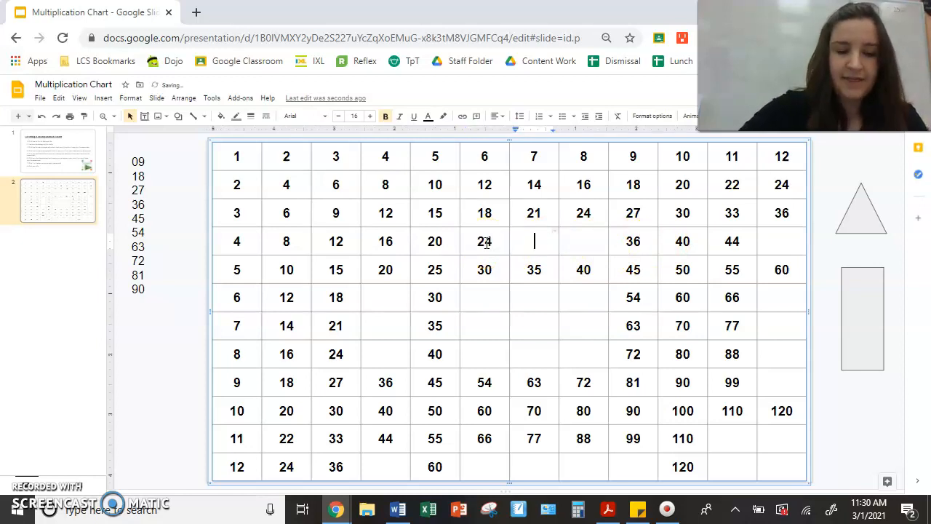
{"action": "type", "text": "28"}
{"action": "left_click", "coordinate": [584, 242]}
{"action": "type", "text": "32"}
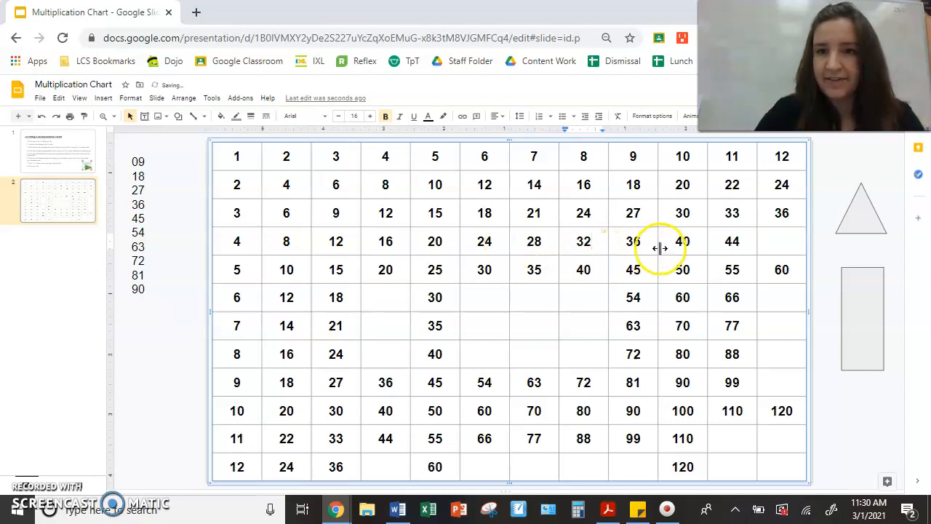
{"action": "right_click", "coordinate": [783, 248]}
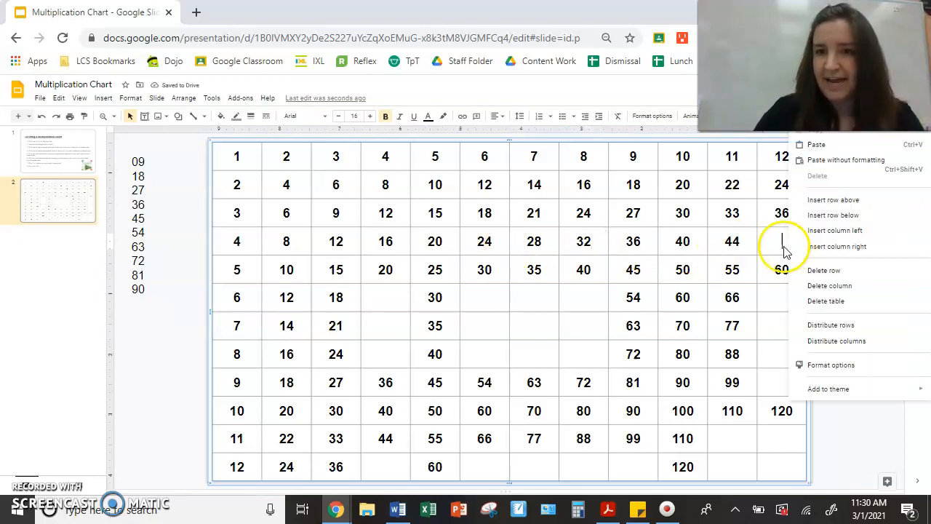
{"action": "left_click", "coordinate": [783, 242]}
{"action": "type", "text": "48"}
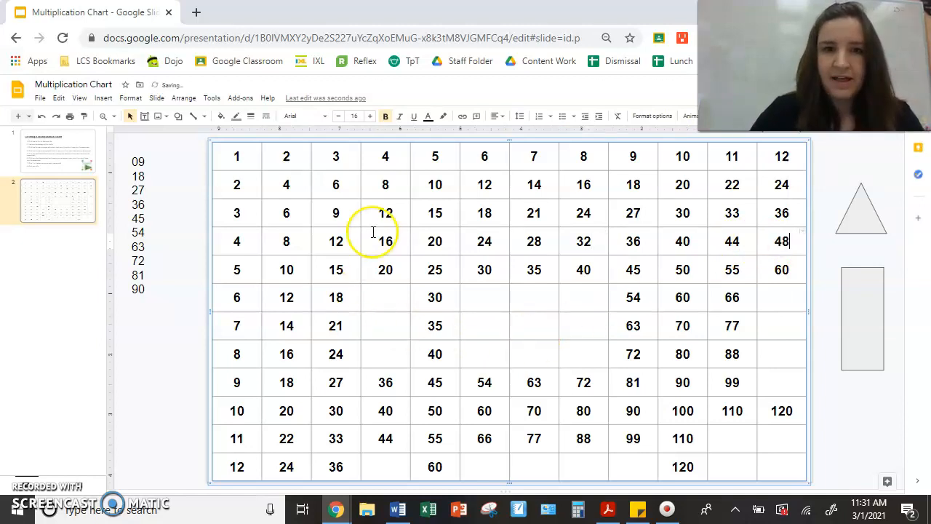
- Fill the 4s column from 4 × 6 down with 24, 28, 32 and 48
{"action": "left_click", "coordinate": [384, 297]}
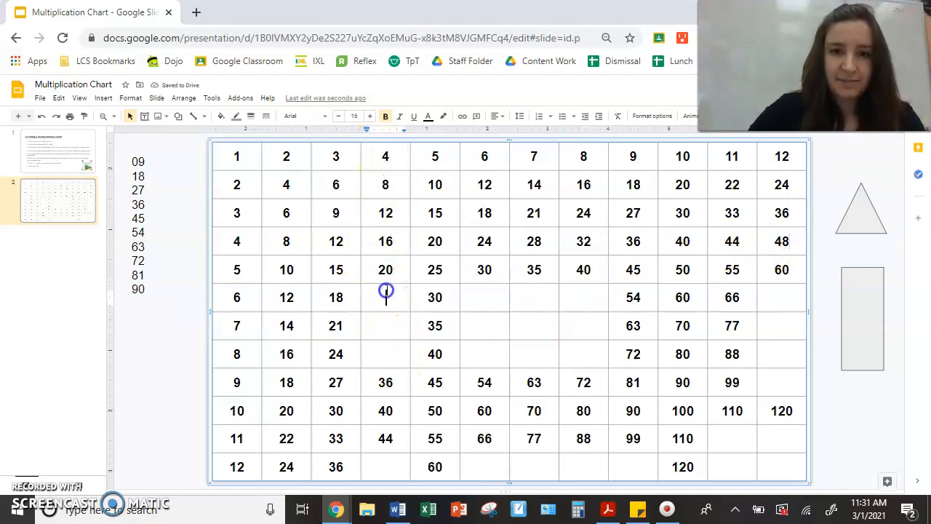
{"action": "type", "text": "24"}
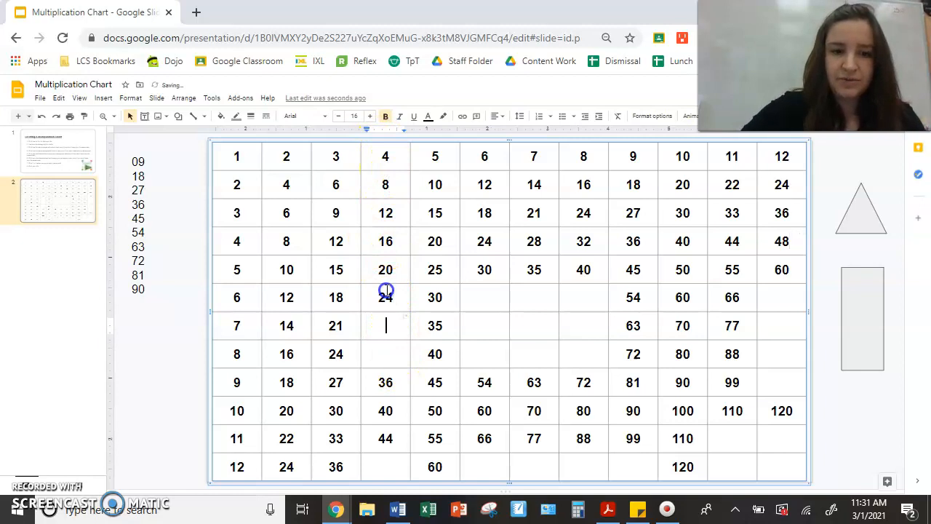
{"action": "type", "text": "28"}
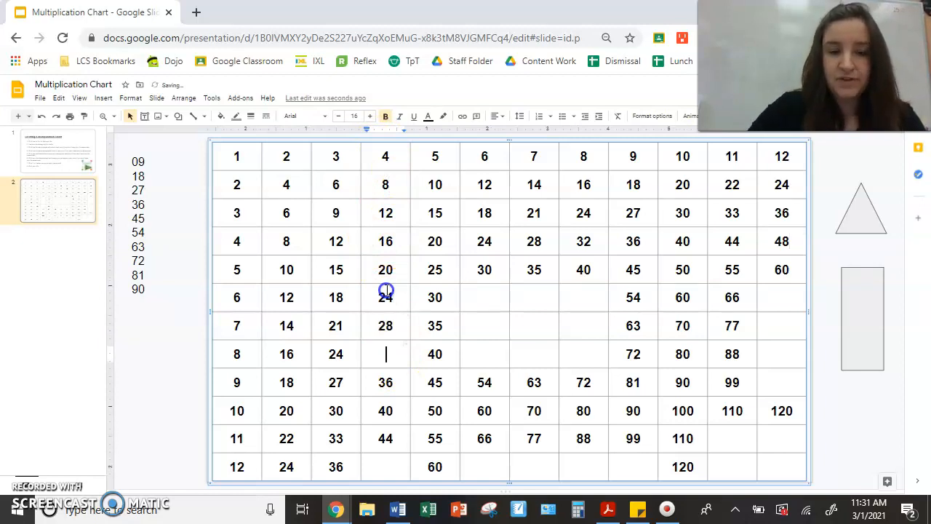
{"action": "type", "text": "32"}
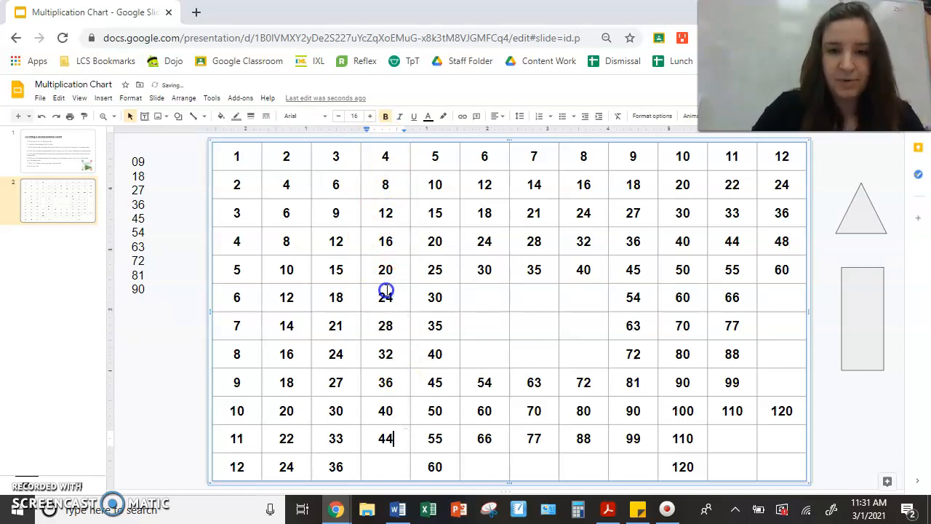
{"action": "type", "text": "48"}
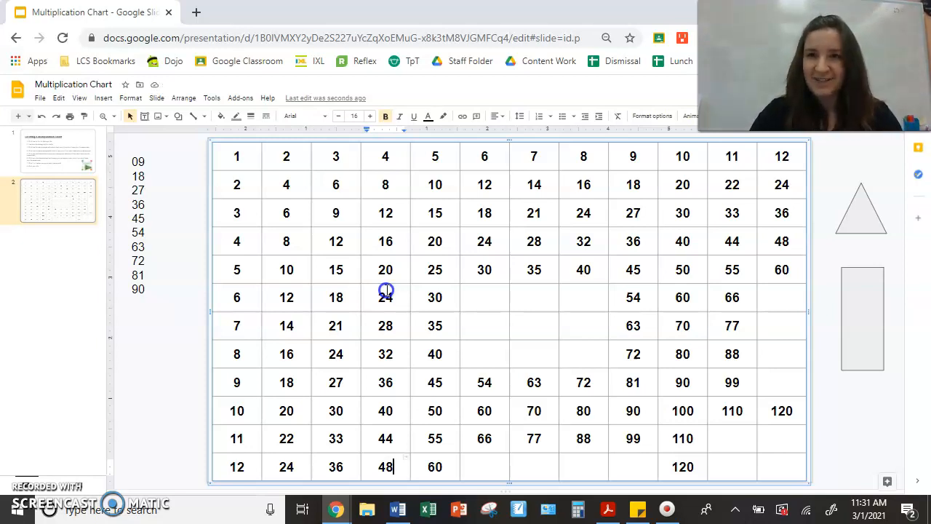
{"action": "mouse_move", "coordinate": [413, 460]}
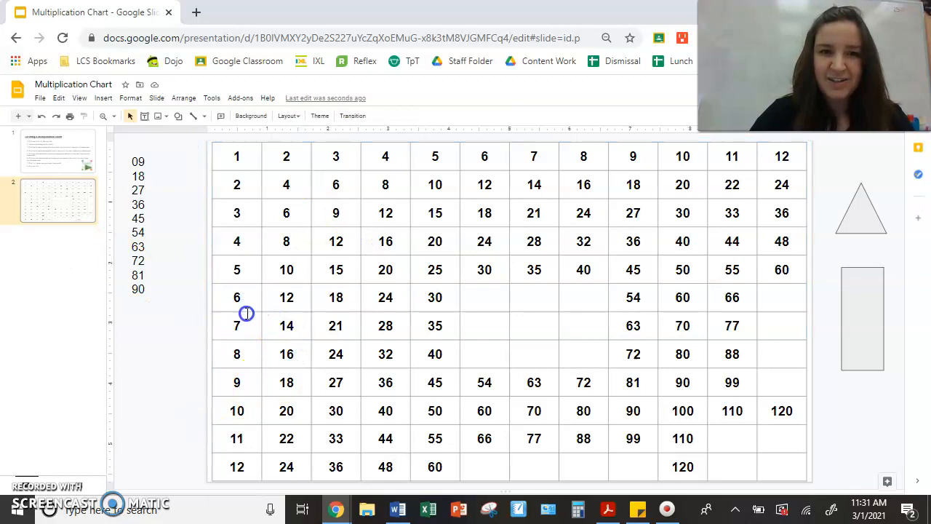
{"action": "mouse_move", "coordinate": [367, 358]}
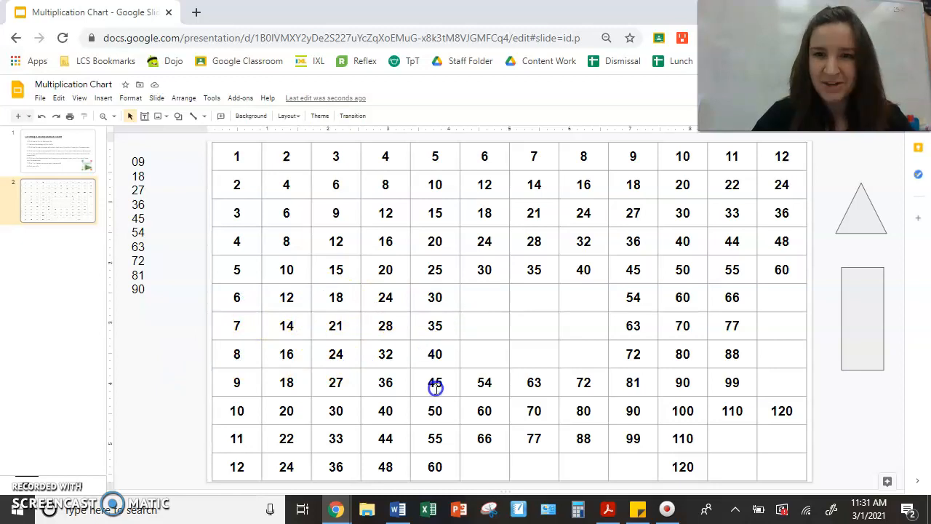
{"action": "left_click", "coordinate": [57, 148]}
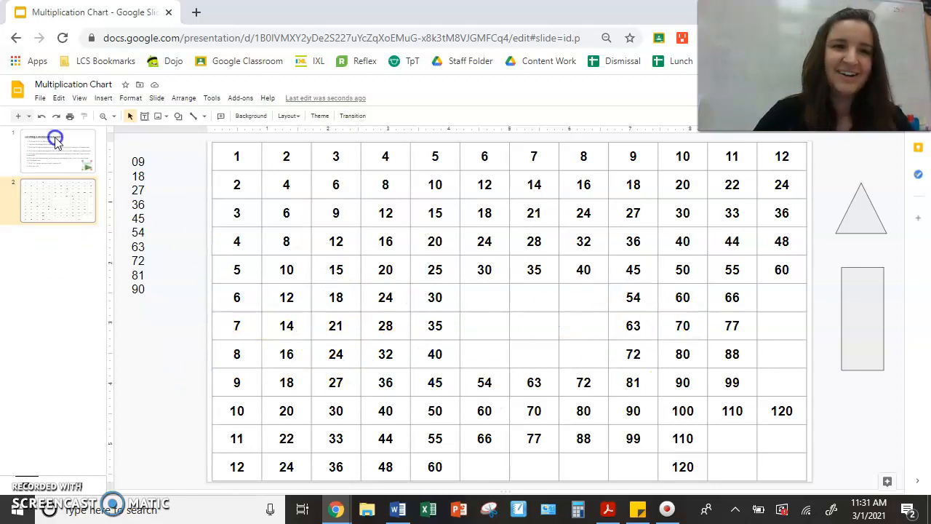
{"action": "left_click", "coordinate": [58, 150]}
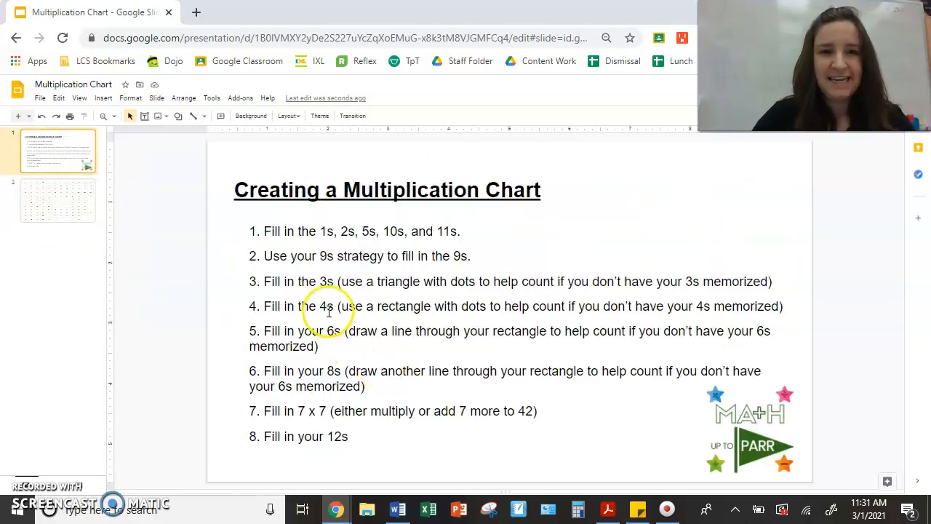
{"action": "mouse_move", "coordinate": [317, 335]}
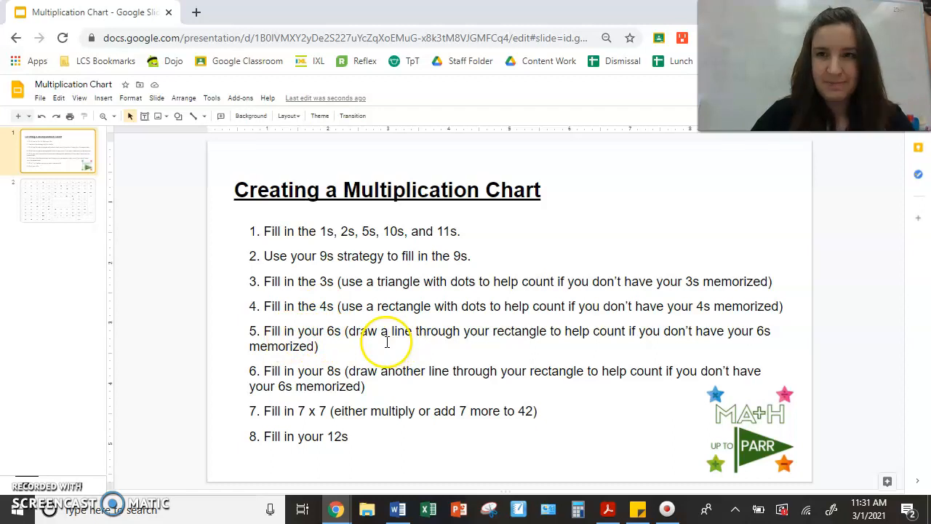
{"action": "left_click", "coordinate": [58, 201]}
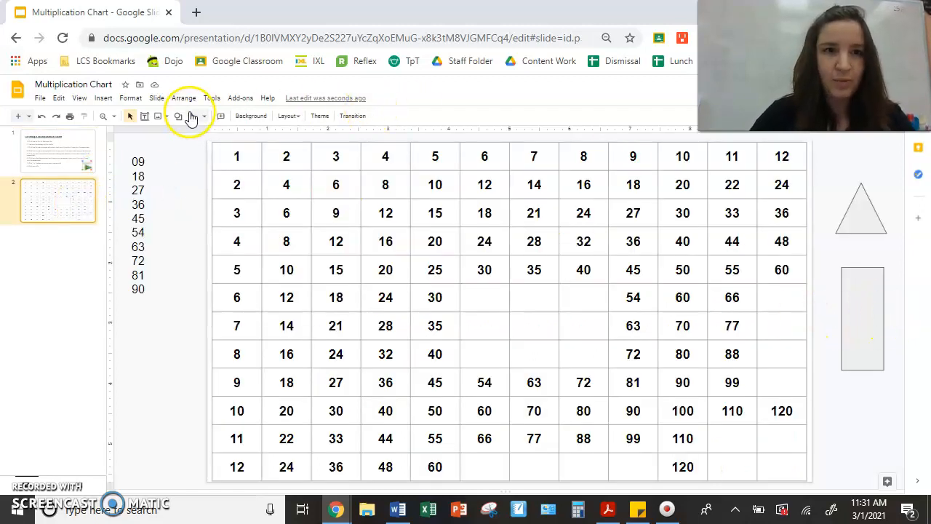
- Choose the Line tool to draw a dividing line across the rectangle
{"action": "left_click", "coordinate": [138, 219]}
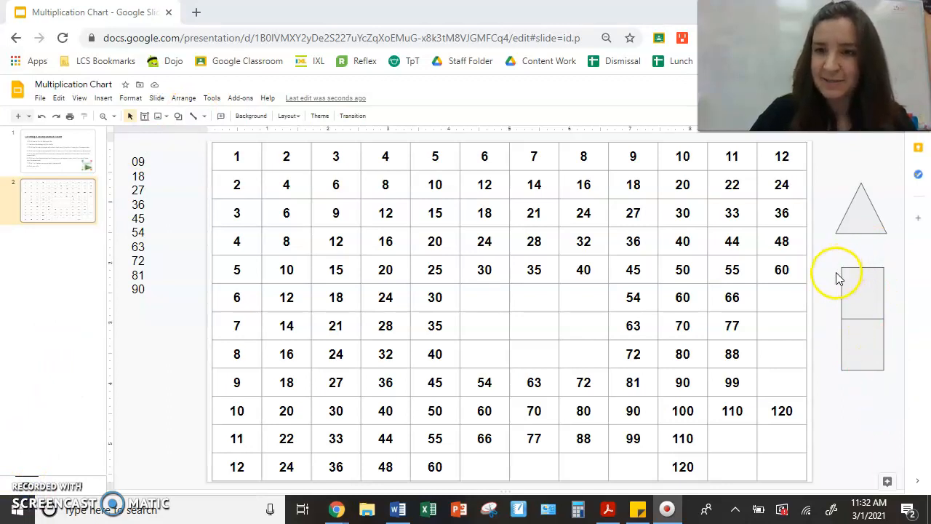
{"action": "mouse_move", "coordinate": [246, 297]}
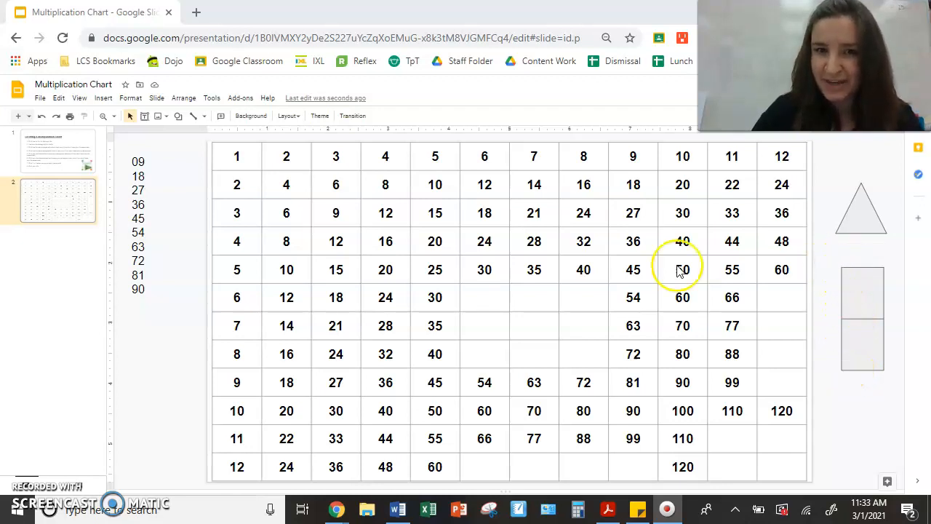
{"action": "mouse_move", "coordinate": [913, 288]}
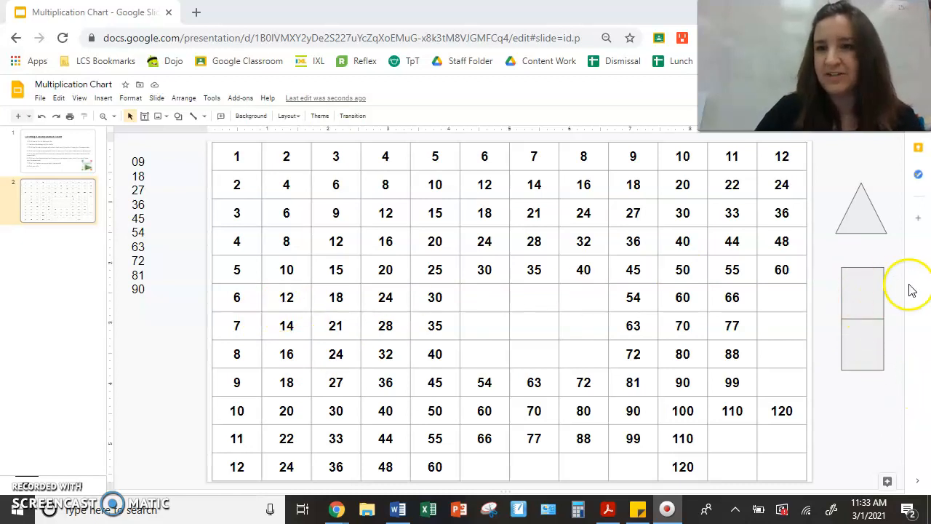
{"action": "mouse_move", "coordinate": [856, 282]}
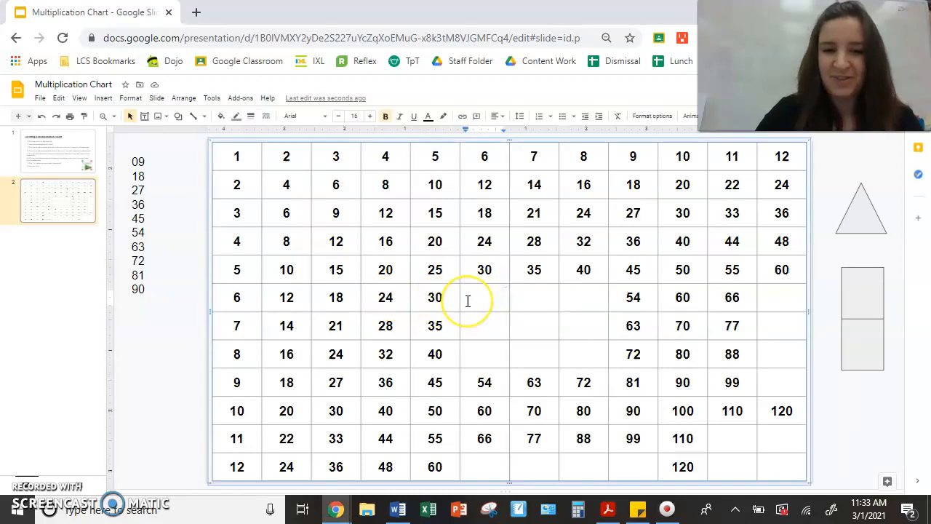
- Fill the 6s row with the products 36, 42, 48 and 72
{"action": "type", "text": "36"}
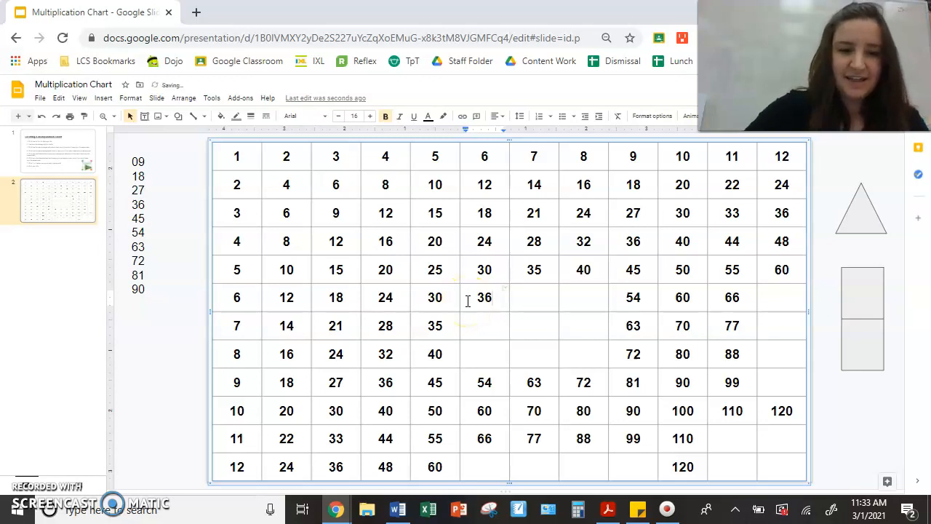
{"action": "type", "text": "42"}
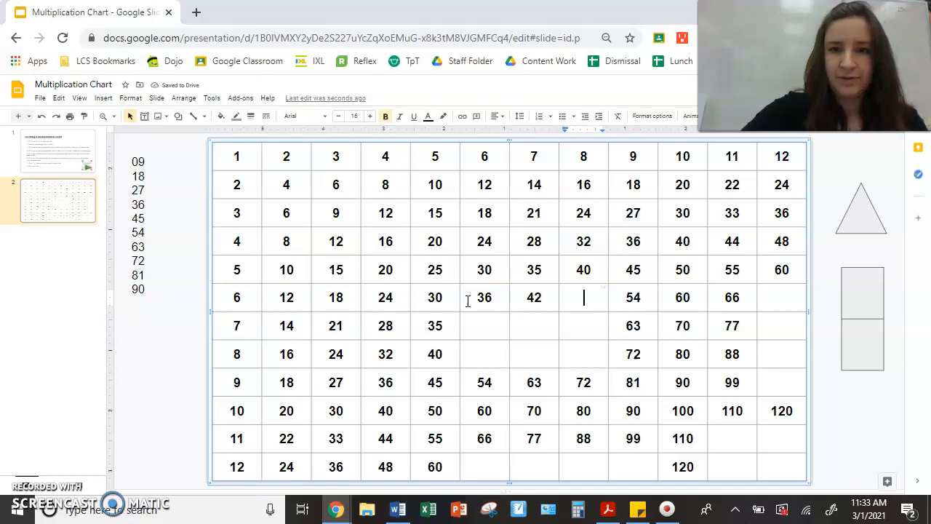
{"action": "type", "text": "48"}
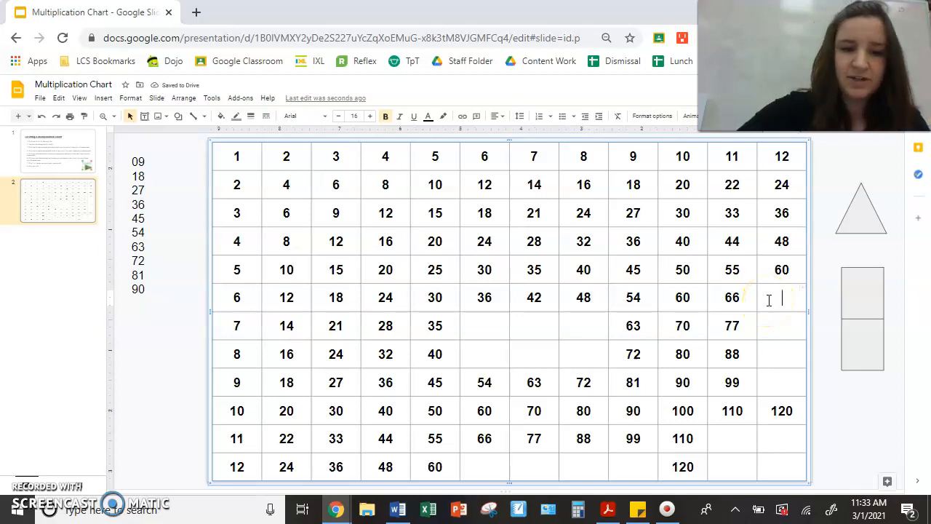
{"action": "type", "text": "72"}
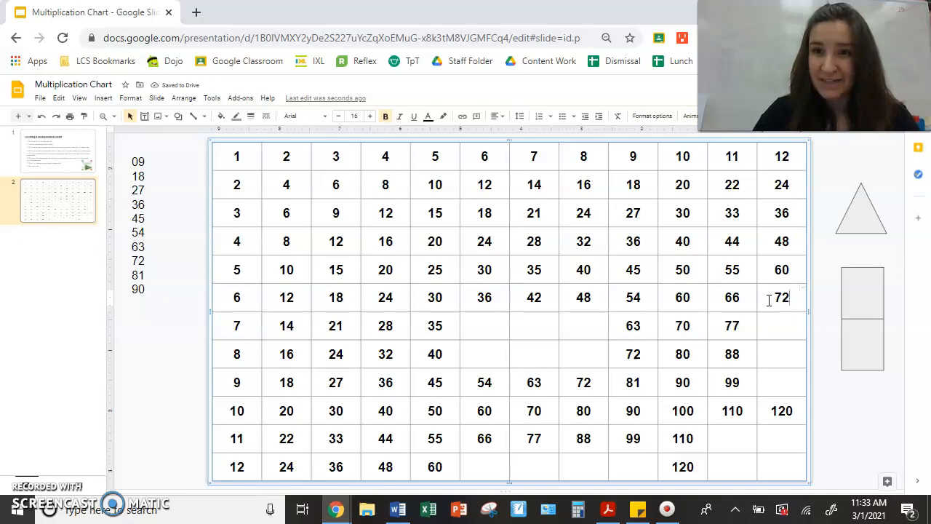
{"action": "left_click", "coordinate": [782, 297]}
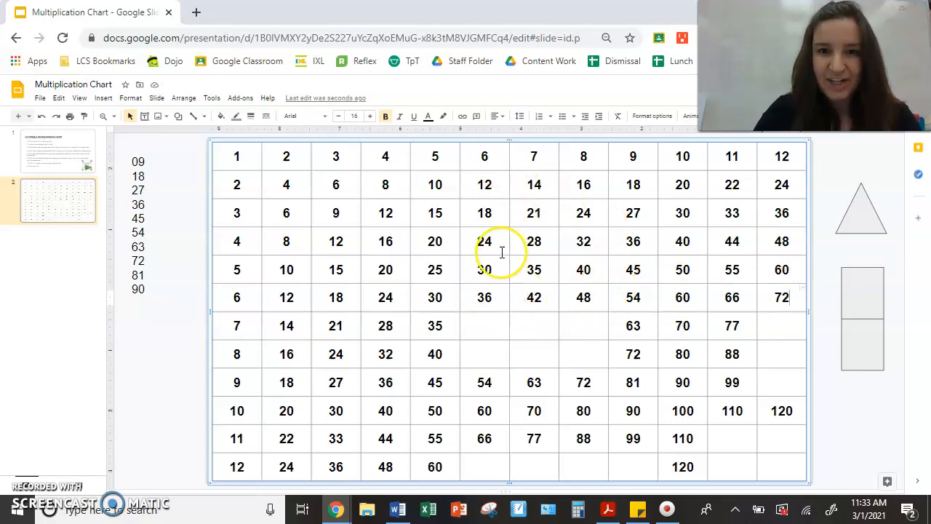
- Fill the 6s column with 42, 48 and 72 so it matches the row
{"action": "left_click", "coordinate": [483, 326]}
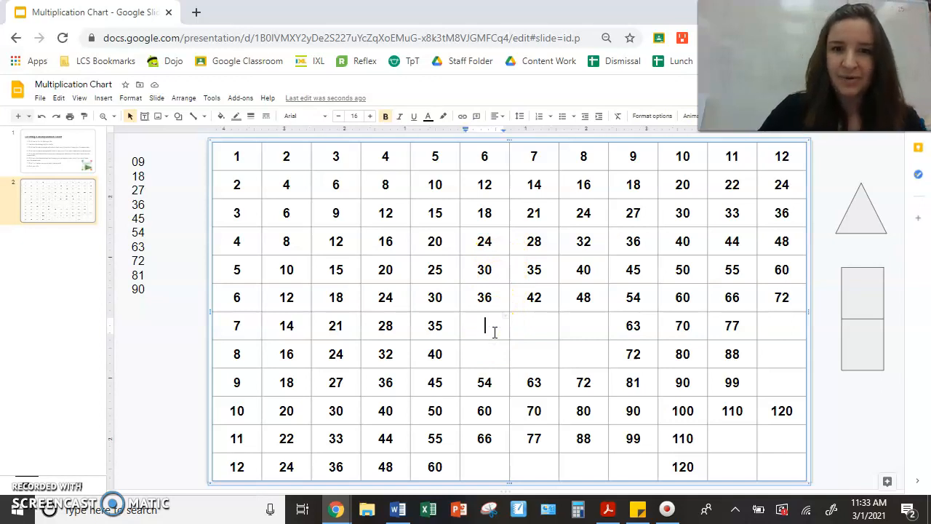
{"action": "type", "text": "4"}
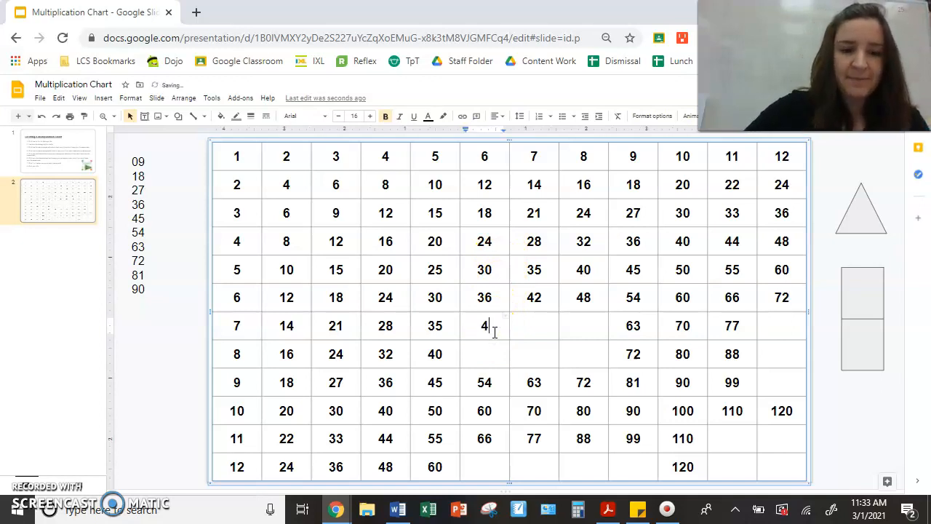
{"action": "type", "text": "2"}
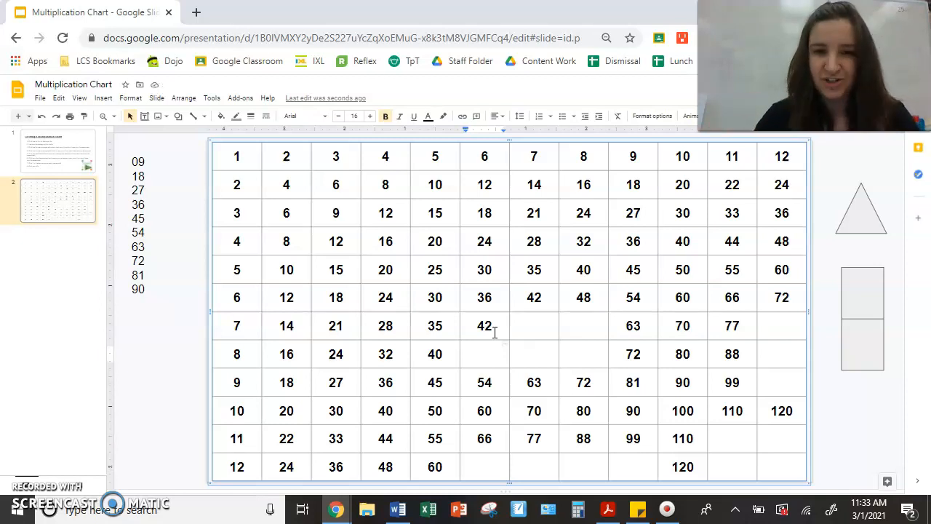
{"action": "type", "text": "48"}
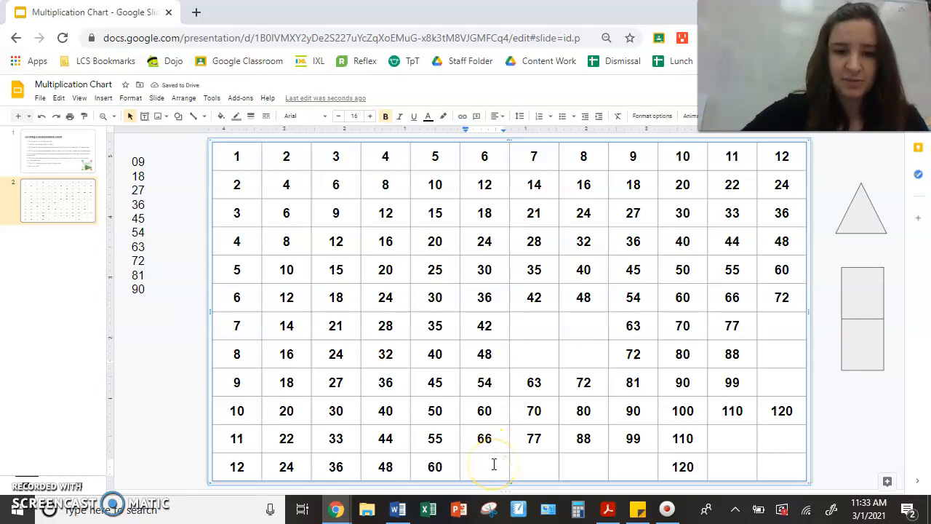
{"action": "type", "text": "72"}
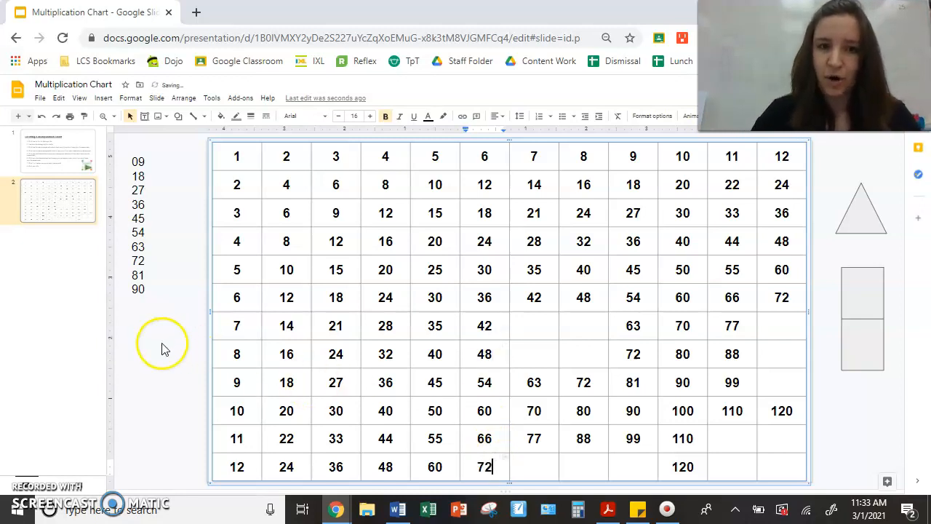
{"action": "mouse_move", "coordinate": [140, 358]}
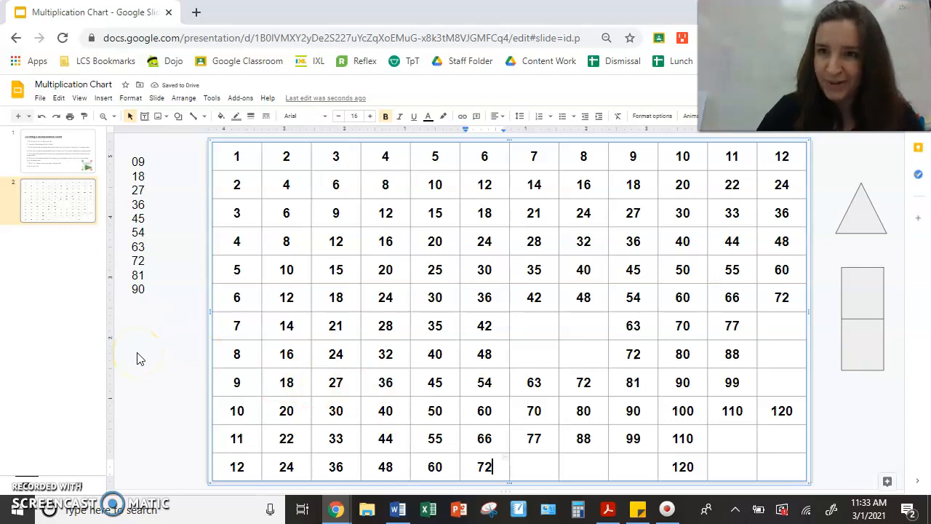
{"action": "left_click", "coordinate": [58, 151]}
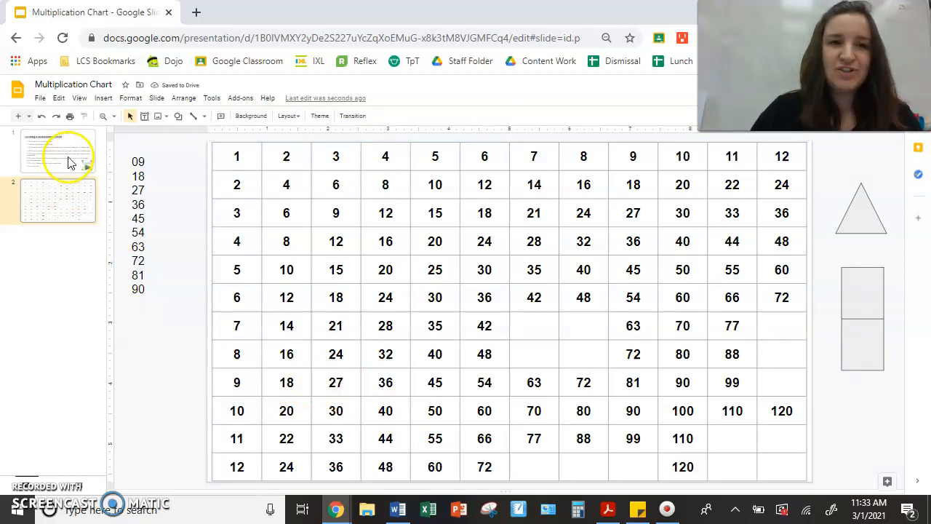
- Check the instructions slide, then draw a second dividing line across the rectangle counting aid
{"action": "left_click", "coordinate": [59, 150]}
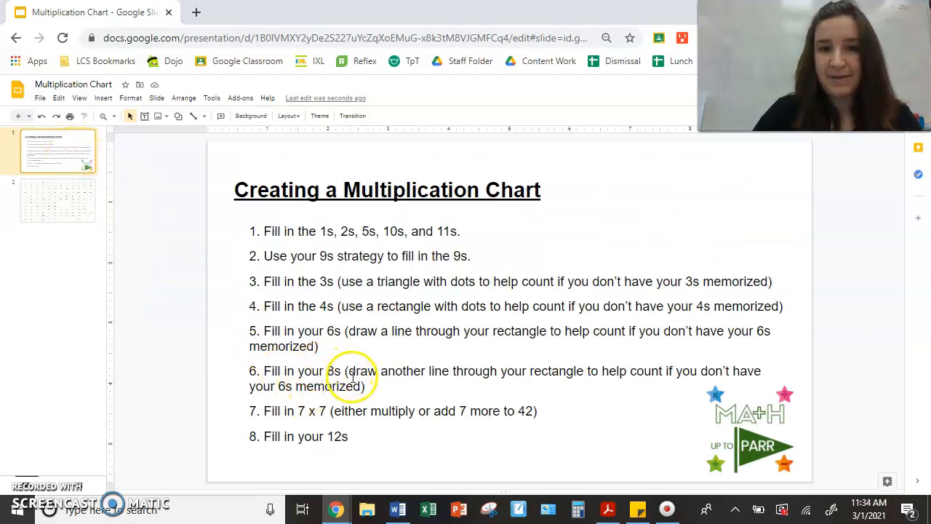
{"action": "left_click", "coordinate": [59, 200]}
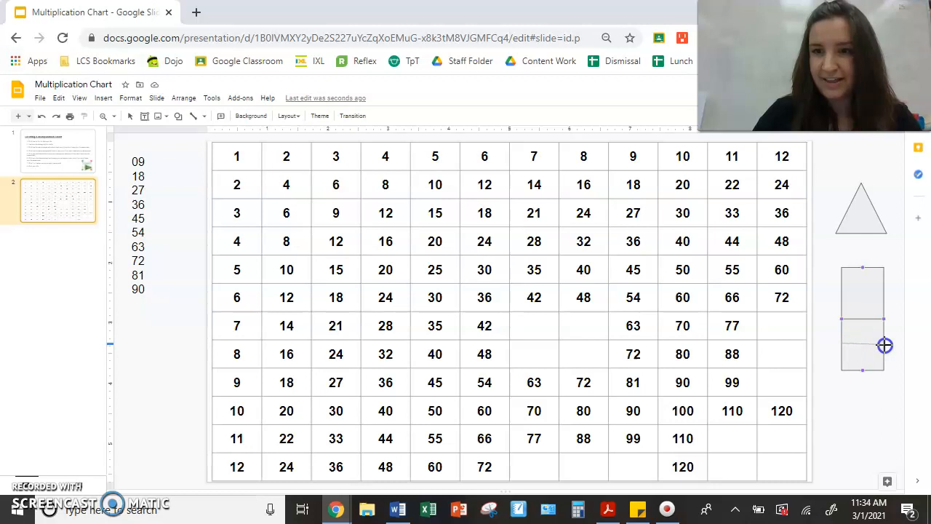
{"action": "left_click", "coordinate": [861, 319]}
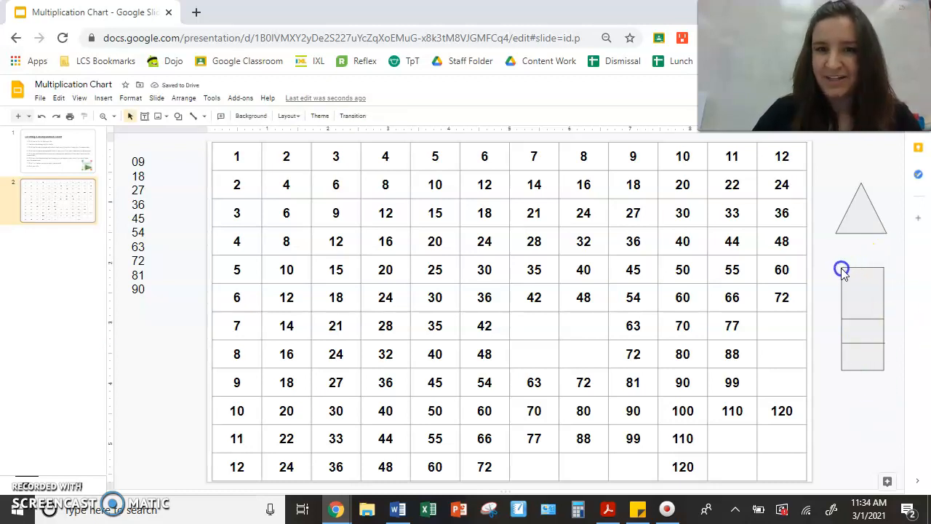
{"action": "mouse_move", "coordinate": [889, 272]}
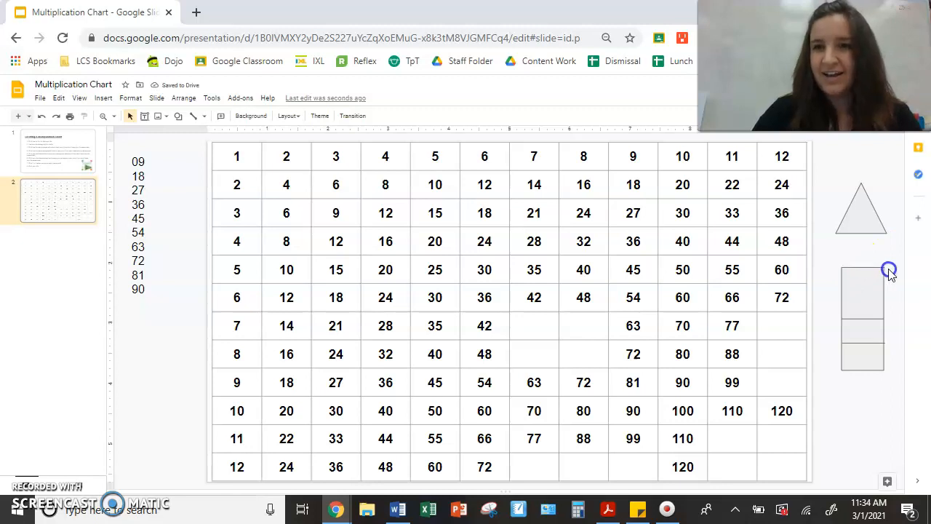
{"action": "mouse_move", "coordinate": [883, 368]}
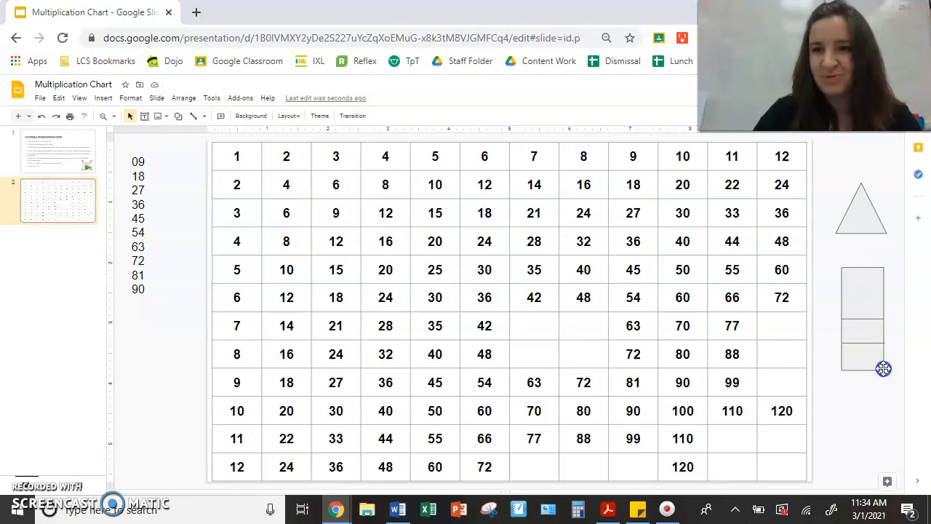
{"action": "mouse_move", "coordinate": [844, 268]}
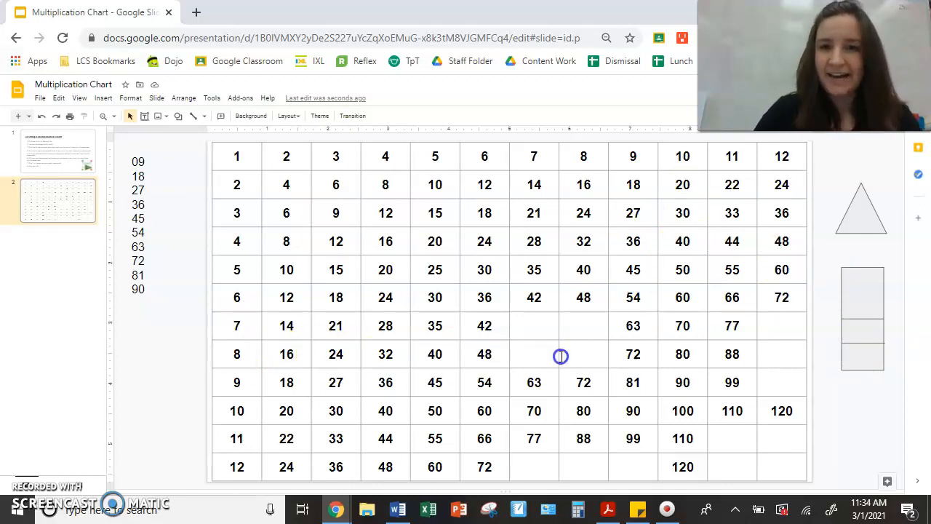
{"action": "mouse_move", "coordinate": [461, 358]}
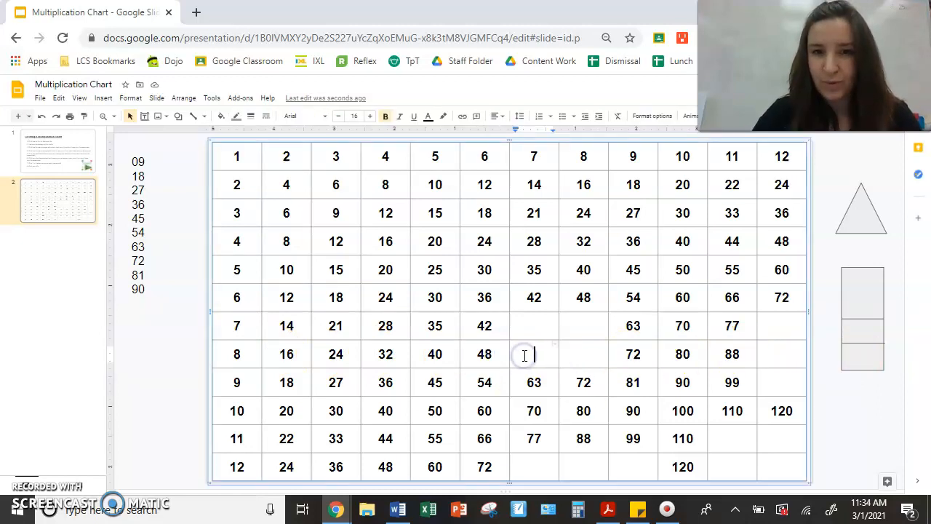
- Enter 56, 64 and 96 in the remaining 8s row and column cells, then return to the instructions
{"action": "type", "text": "5"}
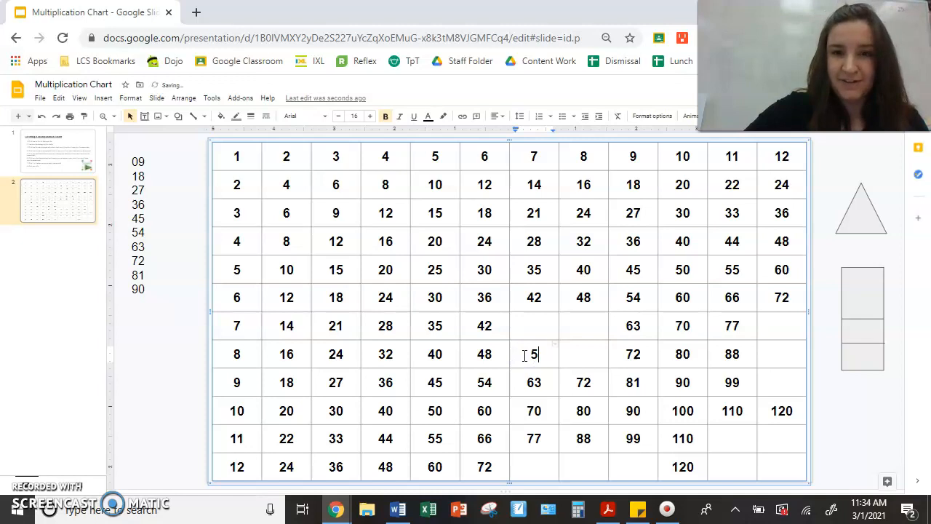
{"action": "type", "text": "4"}
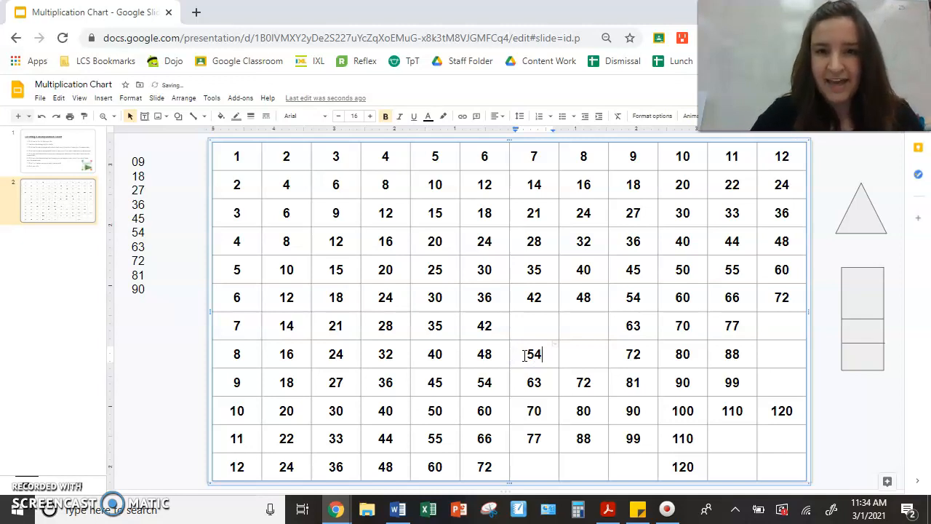
{"action": "type", "text": "6"}
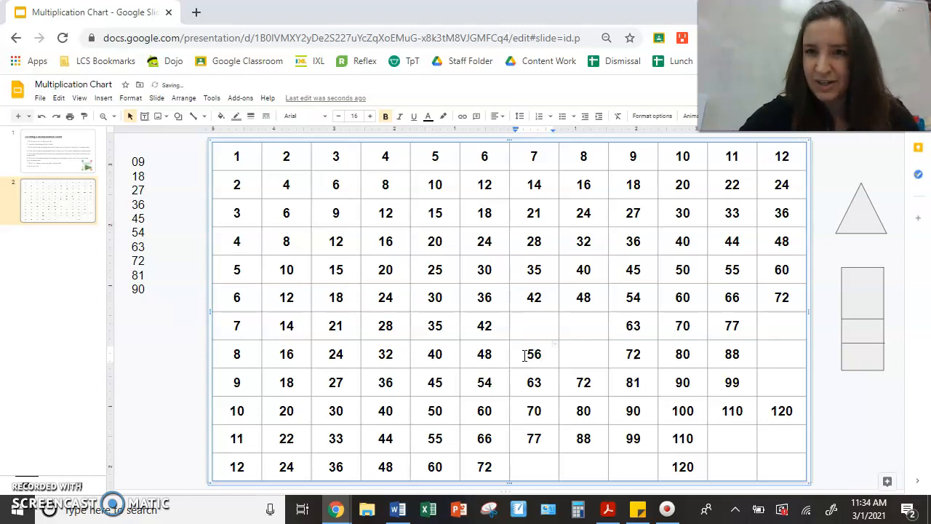
{"action": "left_click", "coordinate": [584, 355]}
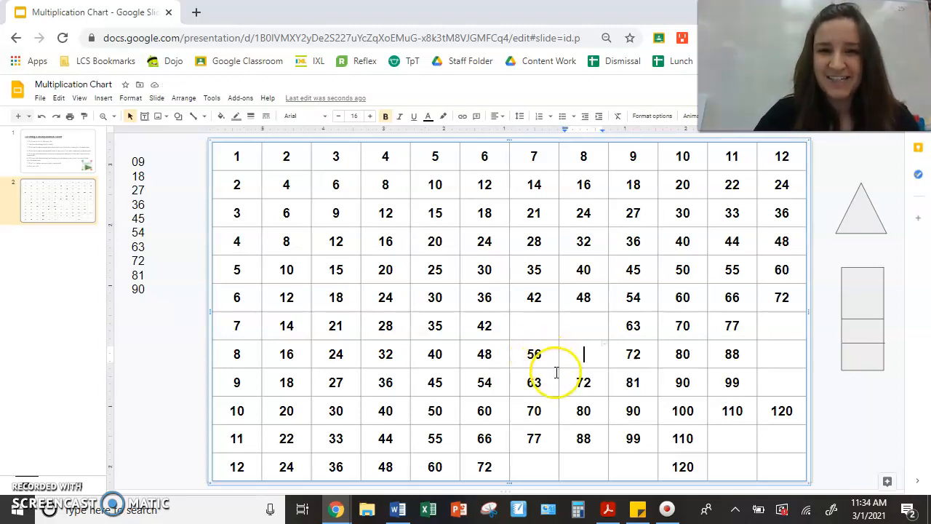
{"action": "type", "text": "6"}
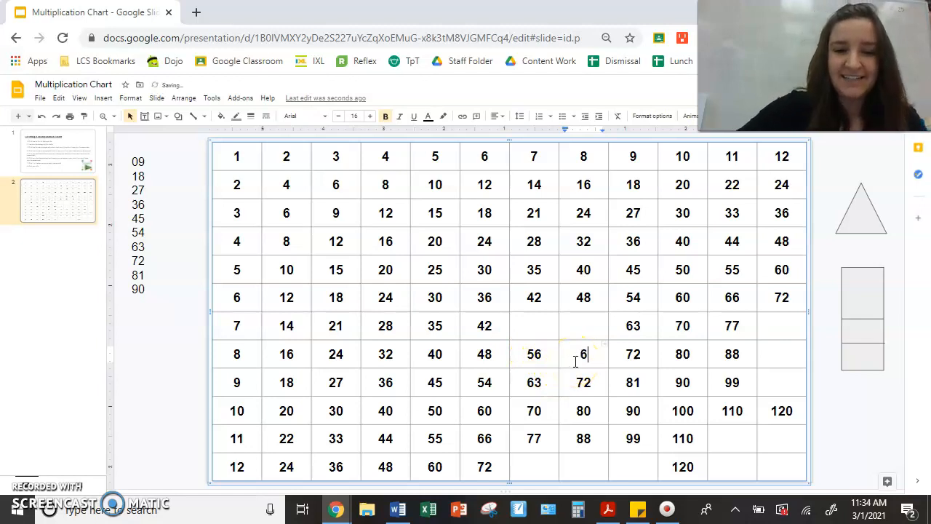
{"action": "left_click", "coordinate": [741, 355]}
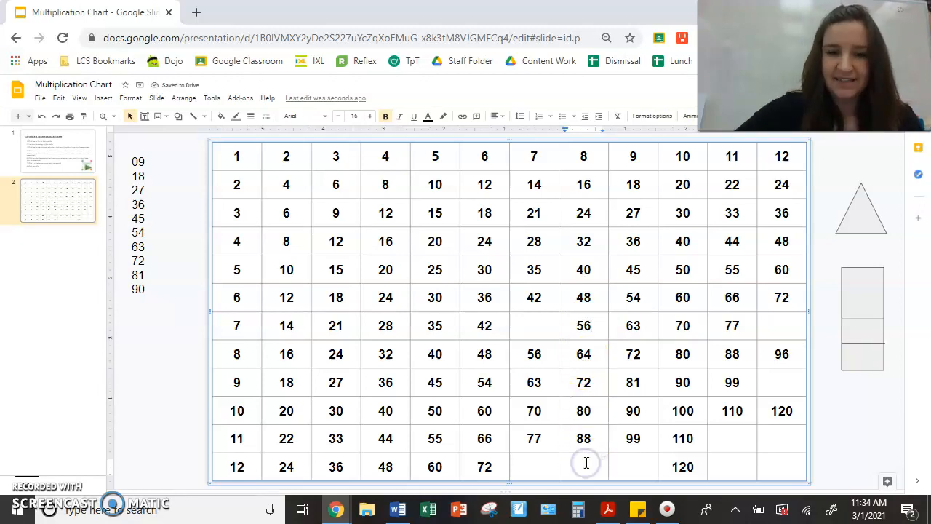
{"action": "type", "text": "96"}
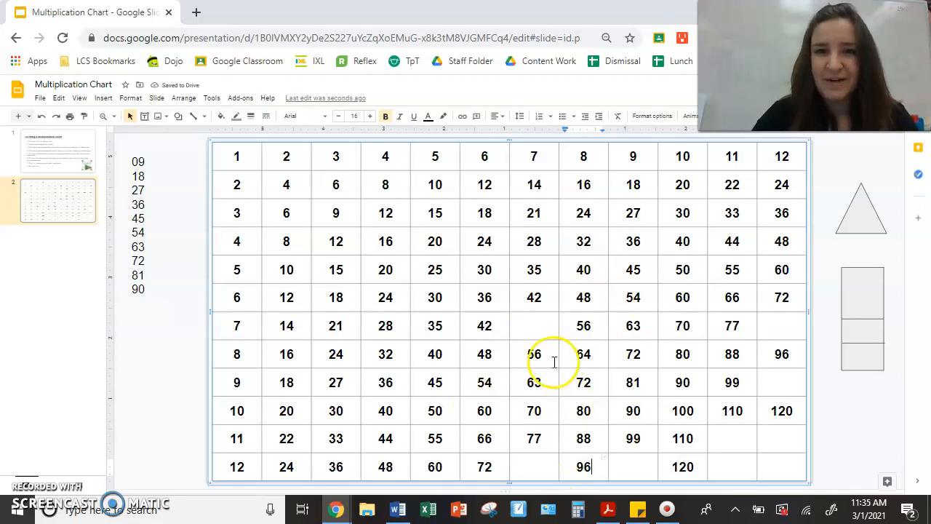
{"action": "left_click", "coordinate": [59, 150]}
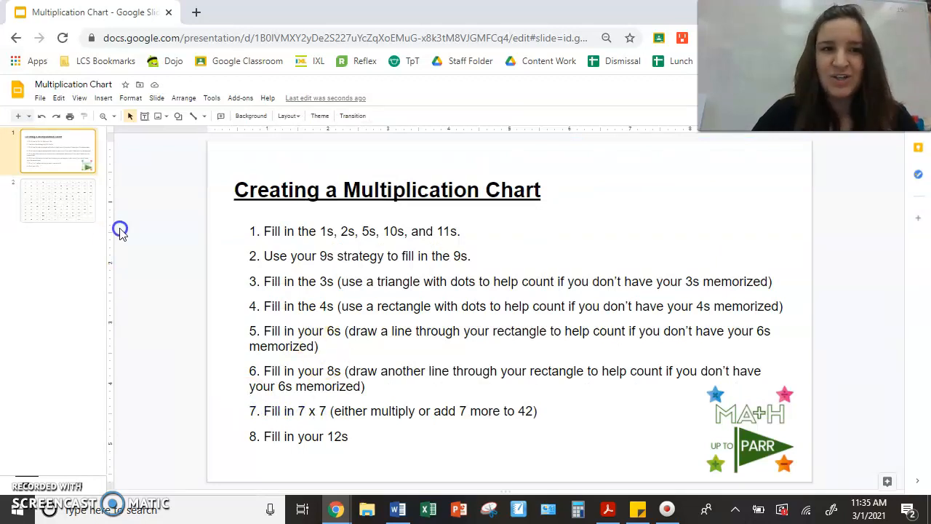
- Return to the chart slide and enter 49 in the 7 × 7 cell
{"action": "left_click", "coordinate": [58, 201]}
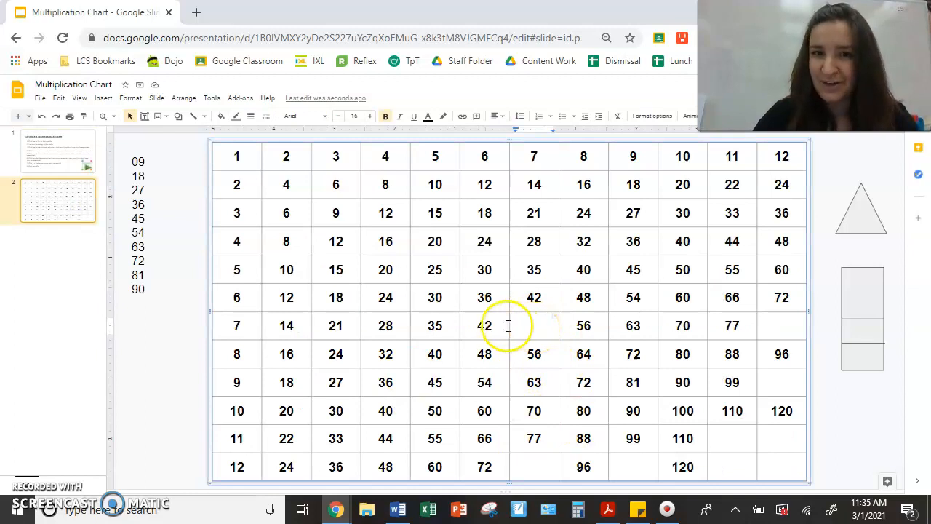
{"action": "mouse_move", "coordinate": [540, 314]}
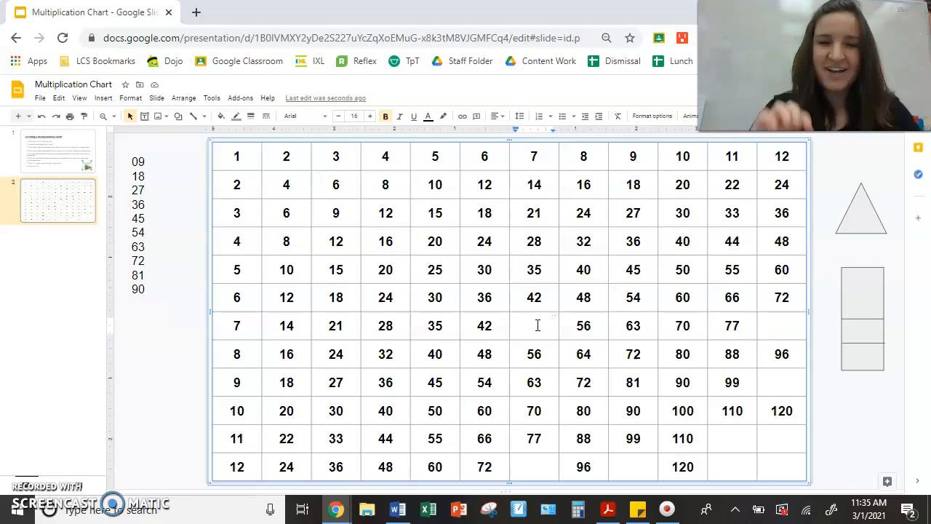
{"action": "type", "text": "49"}
{"action": "type", "text": "108"}
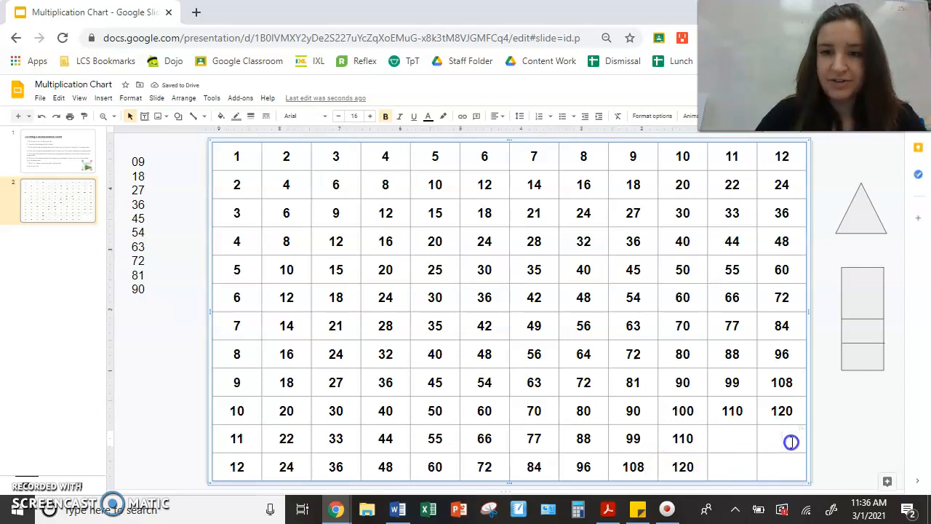
- Enter 132 and 144 in the last 12s cells and 121 for 11 × 11, completing the chart
{"action": "type", "text": "132"}
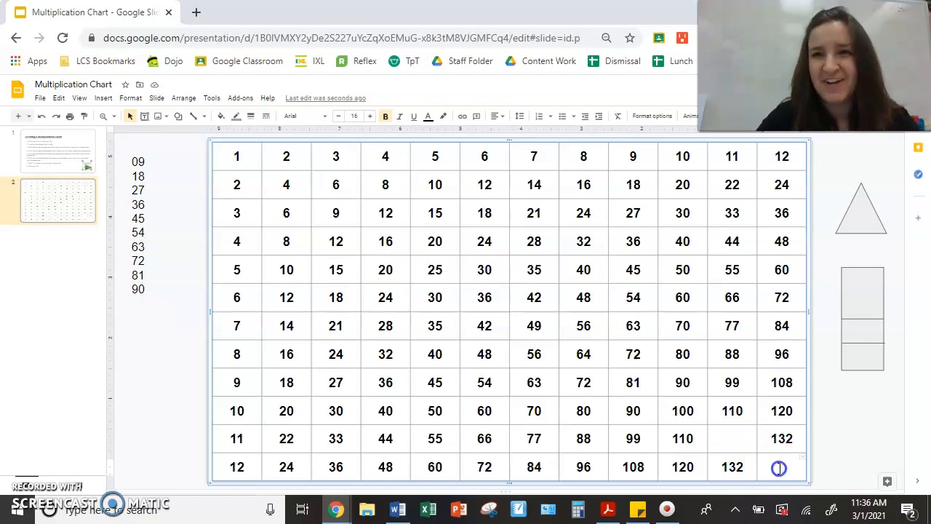
{"action": "type", "text": "14"}
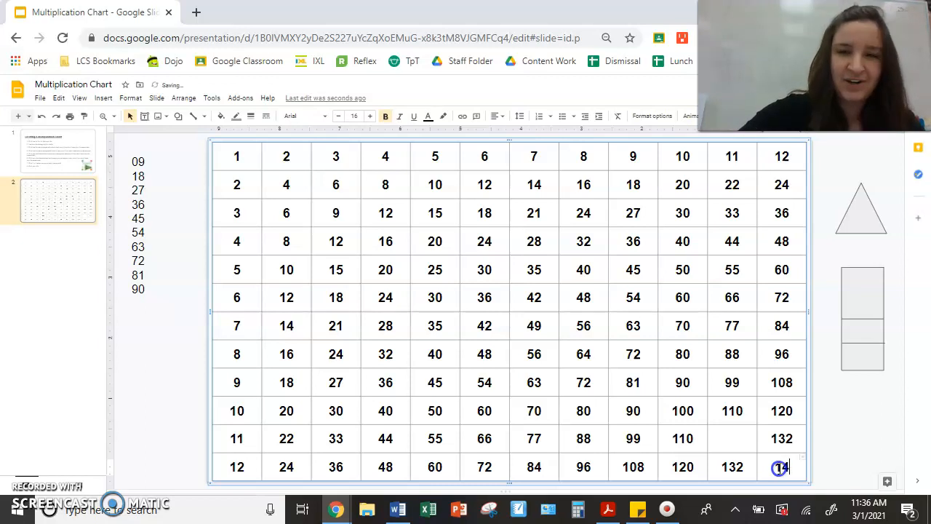
{"action": "left_click", "coordinate": [732, 437]}
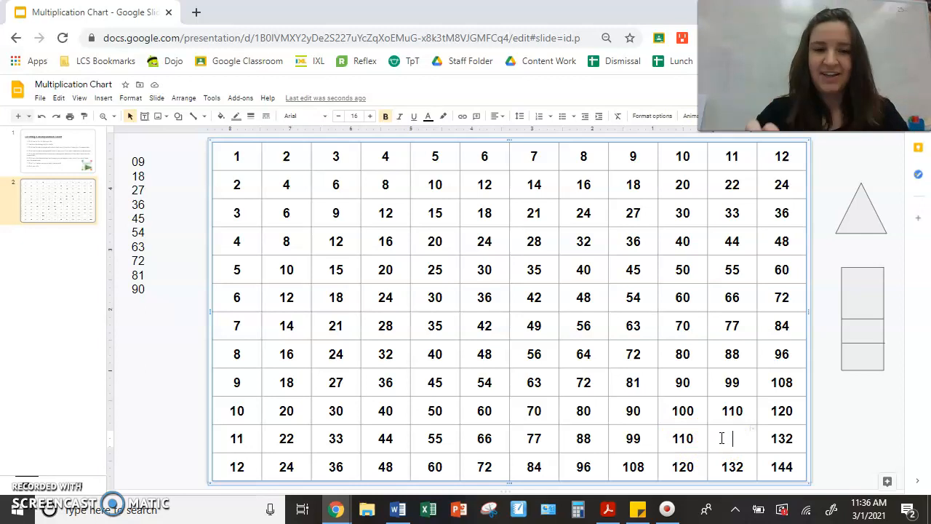
{"action": "type", "text": "121"}
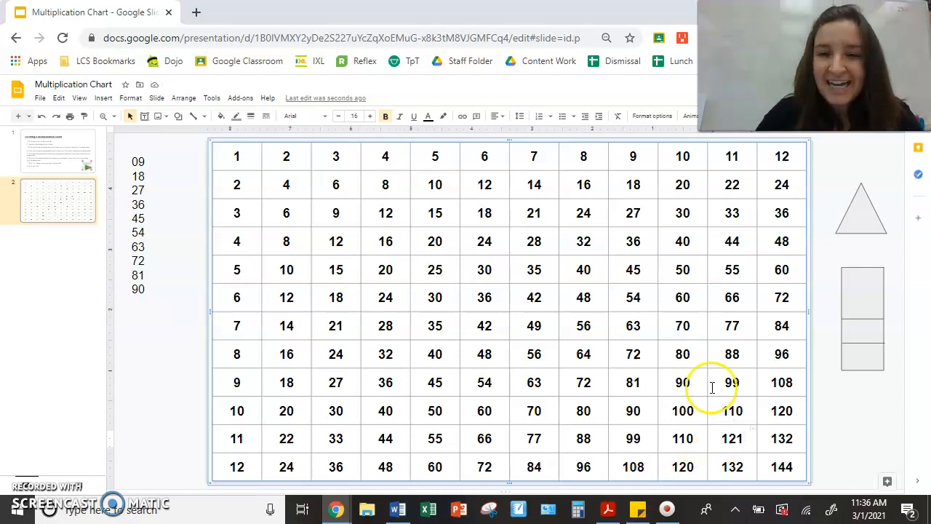
{"action": "left_click", "coordinate": [870, 434]}
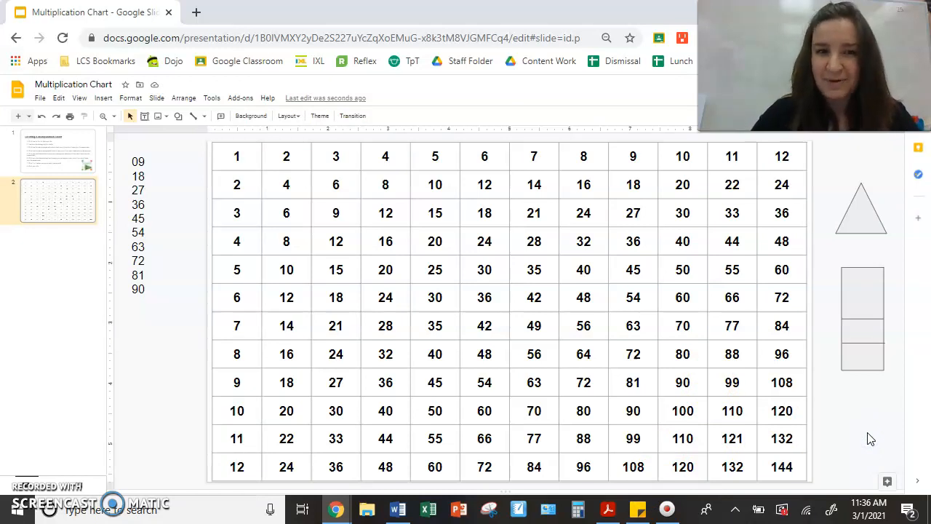
{"action": "left_click", "coordinate": [58, 150]}
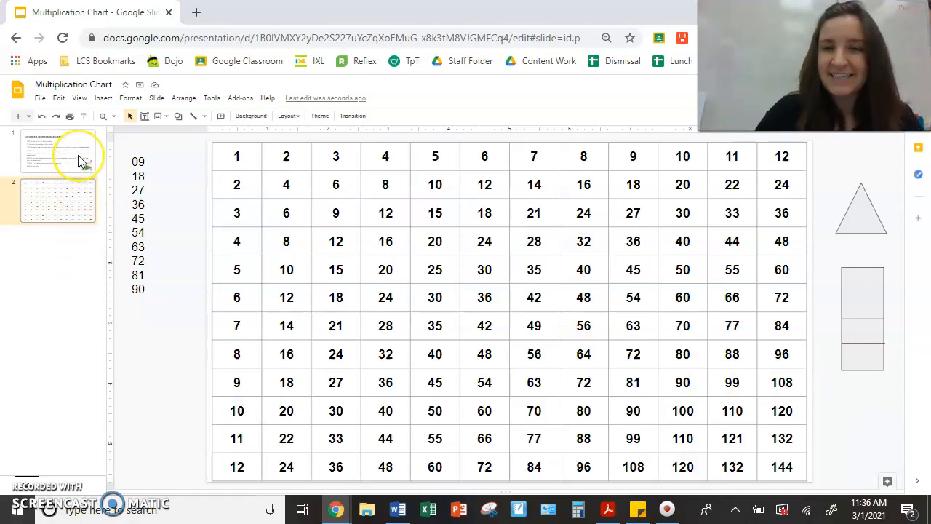